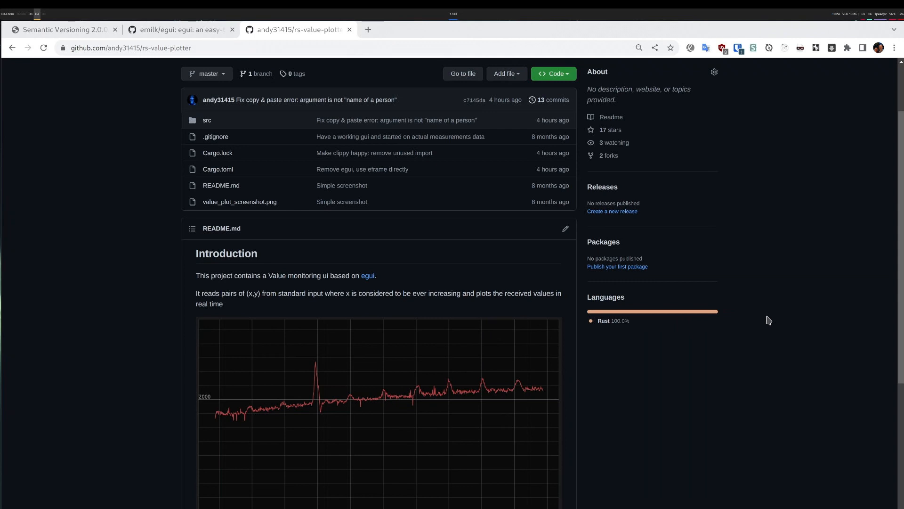
mouse_move(598, 328)
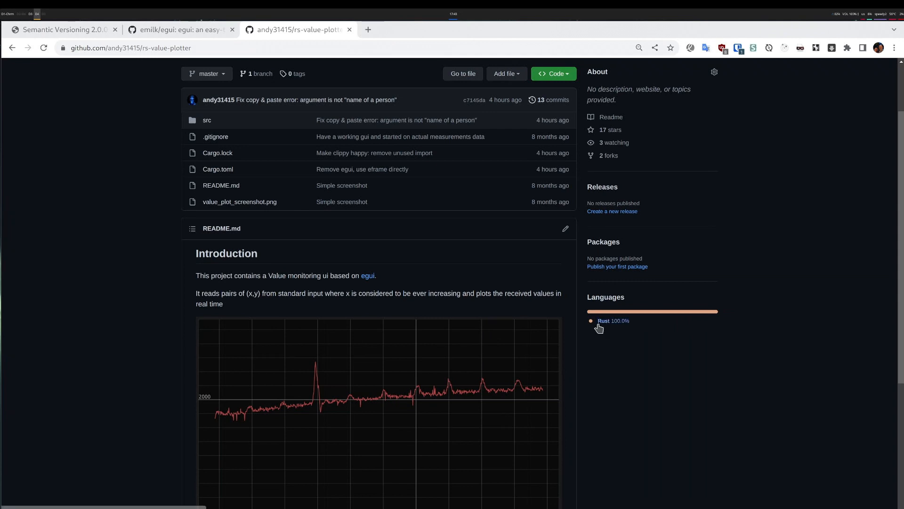
mouse_move(465, 262)
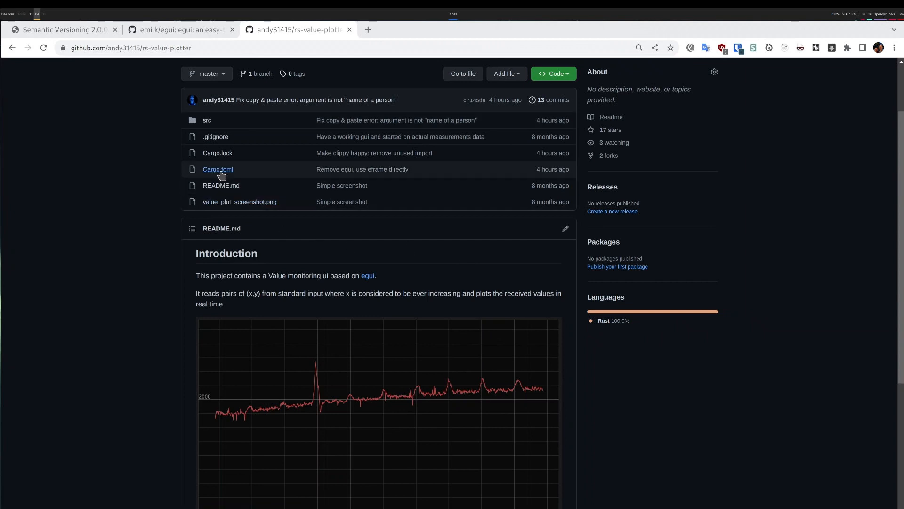
- Open Cargo.toml from the rs-value-plotter repository file list
click(218, 169)
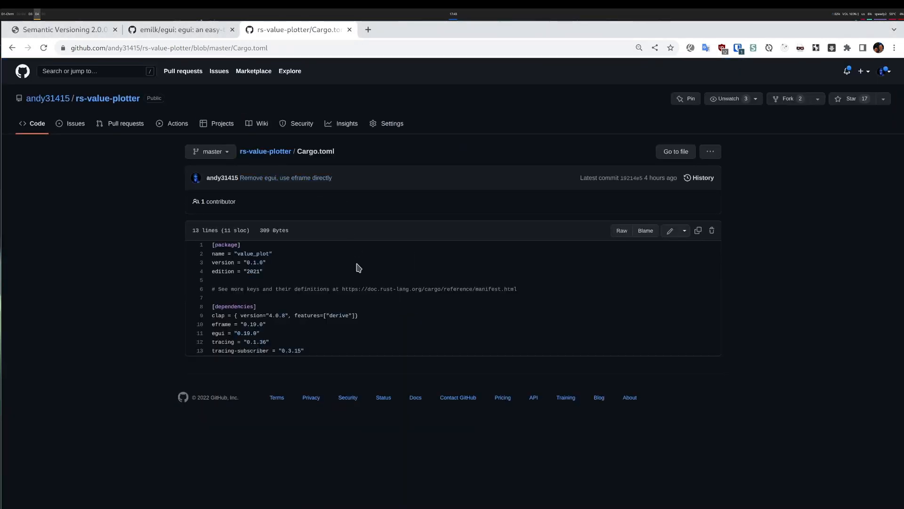
mouse_move(325, 344)
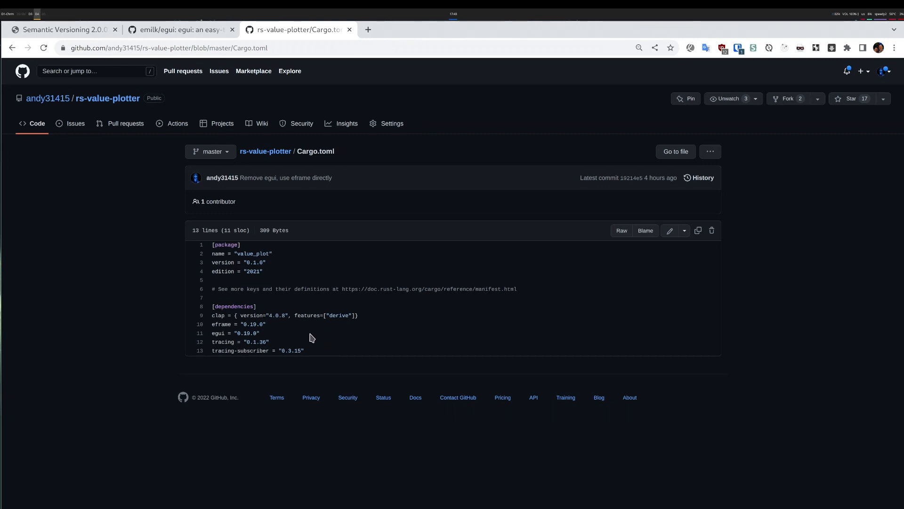
mouse_move(284, 333)
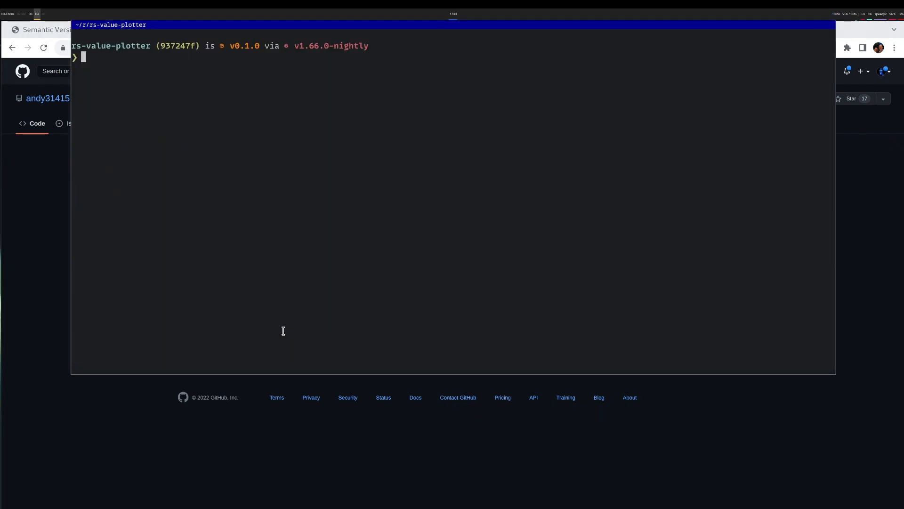
- Run `cargo run -- --help`, clear, then pipe ~/tmp/test.py output into `cargo run --`
text(cargo run -- --help)
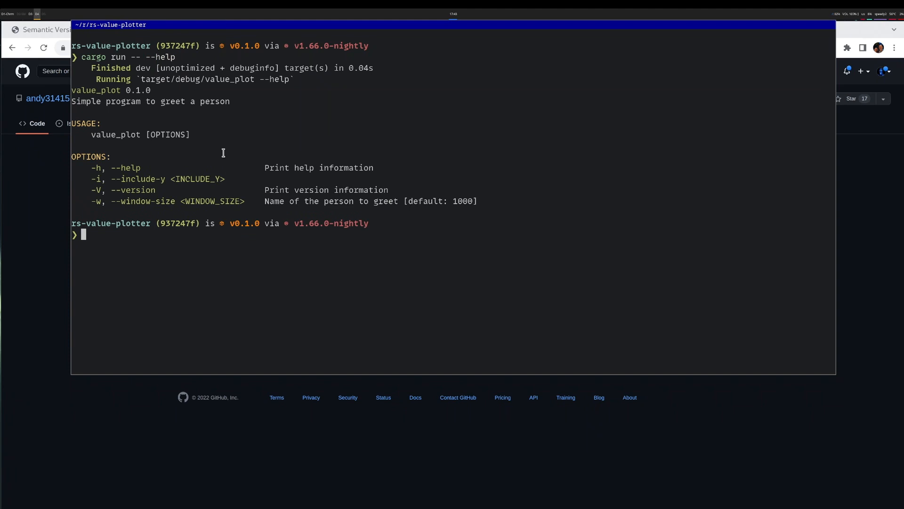
mouse_move(270, 201)
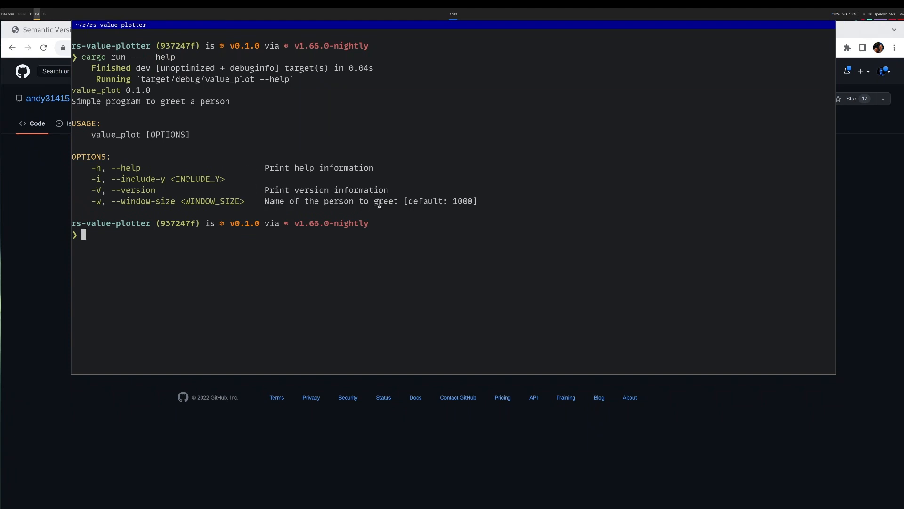
mouse_move(382, 212)
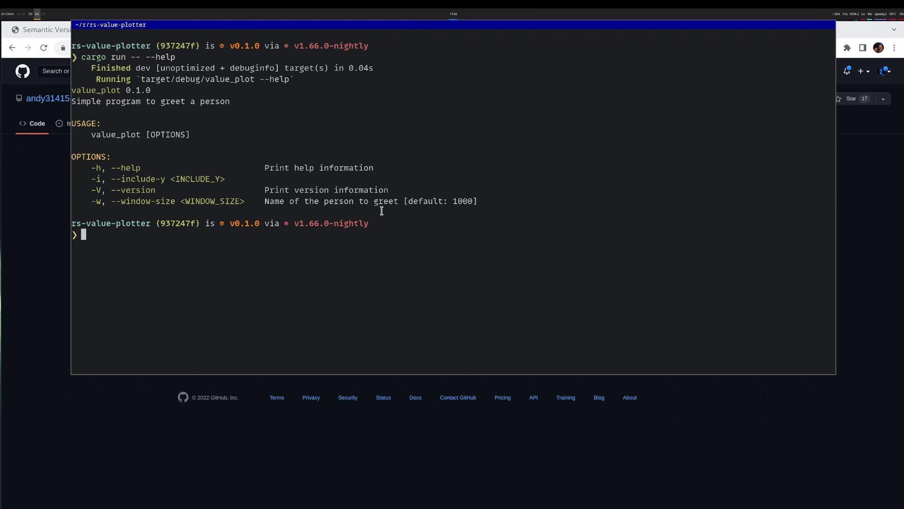
text(clear)
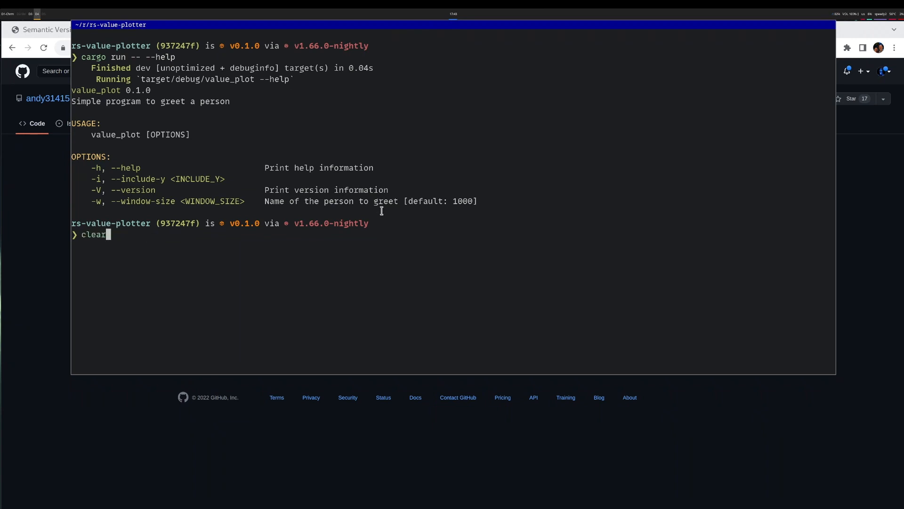
text(~/tmp/test.py | cargo run --)
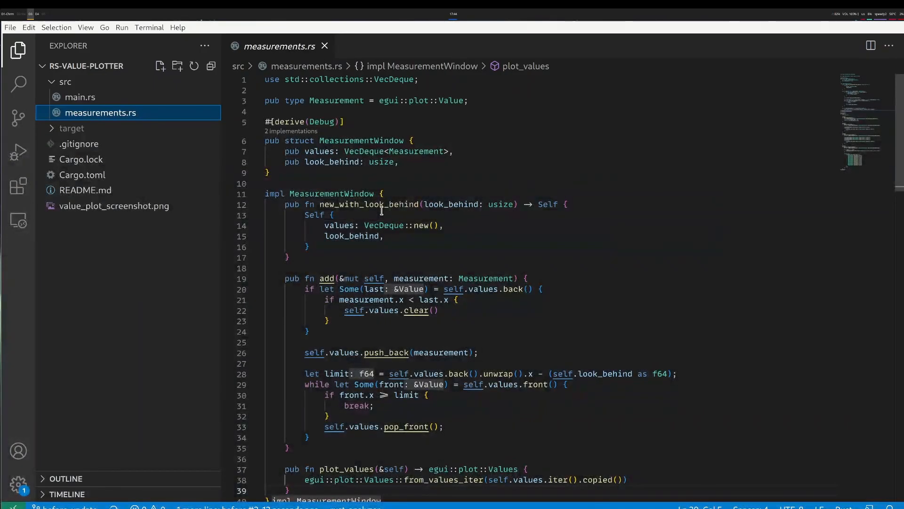
mouse_move(75, 179)
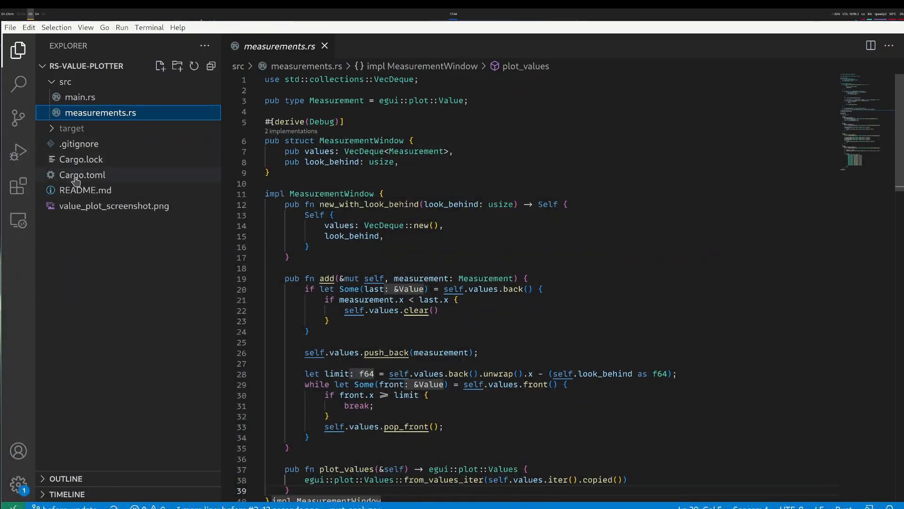
- Open Cargo.toml and pick tracing 0.1.36 and tracing-subscriber 0.3.15 from version popups
click(82, 175)
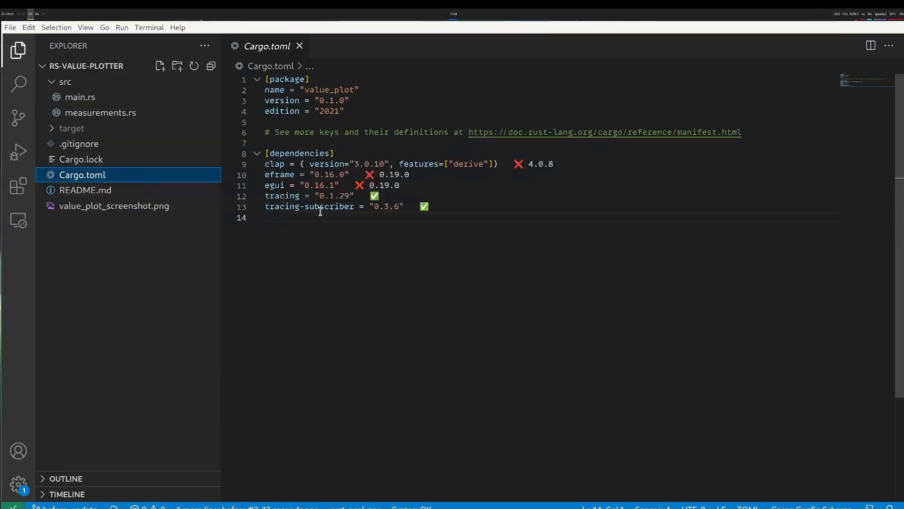
click(266, 217)
text(36)
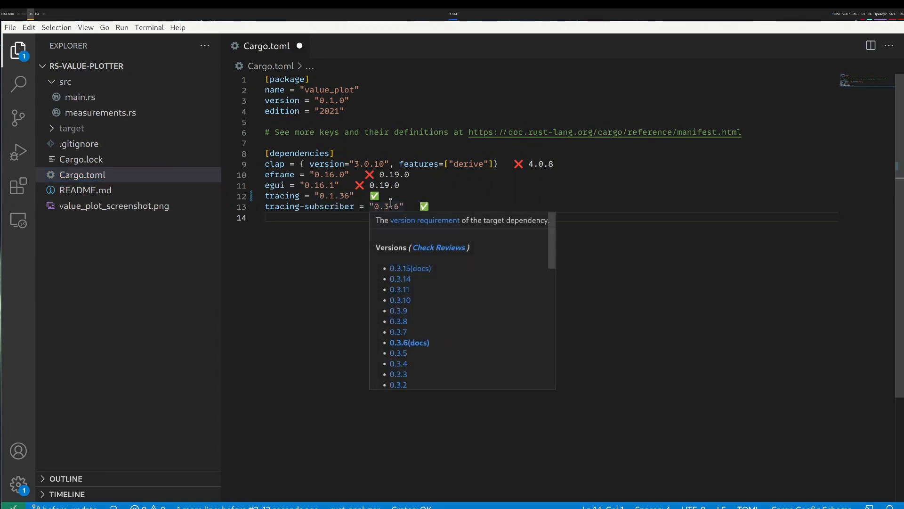
mouse_move(402, 268)
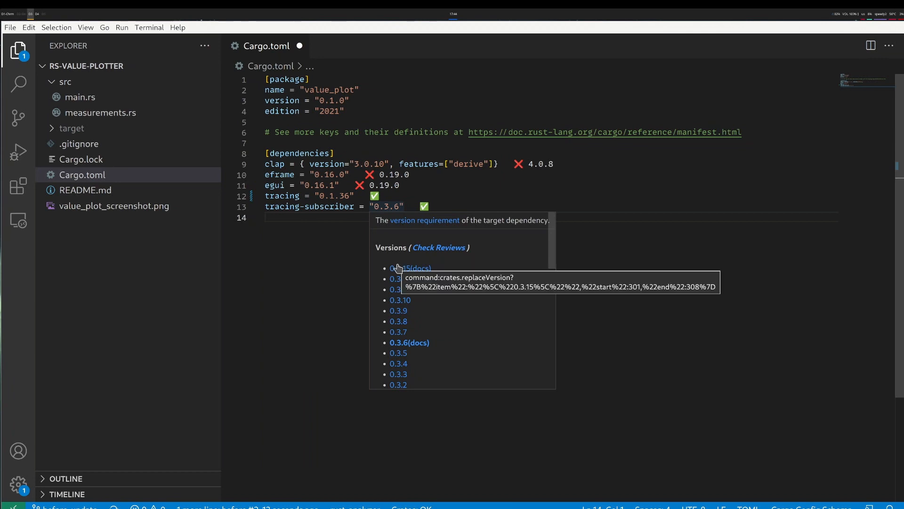
click(404, 268)
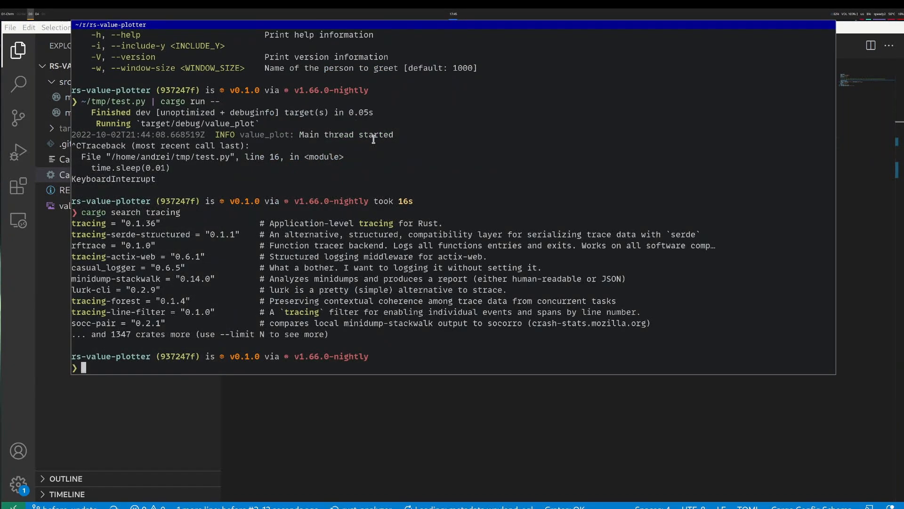
- Rebuild with `cargo run -- --help` to print the program's usage options
text(cargo run -- --help)
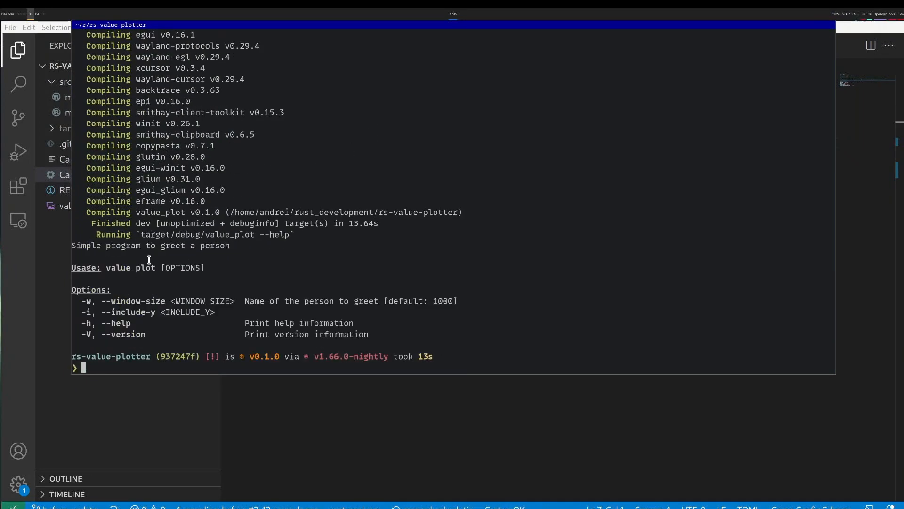
mouse_move(142, 254)
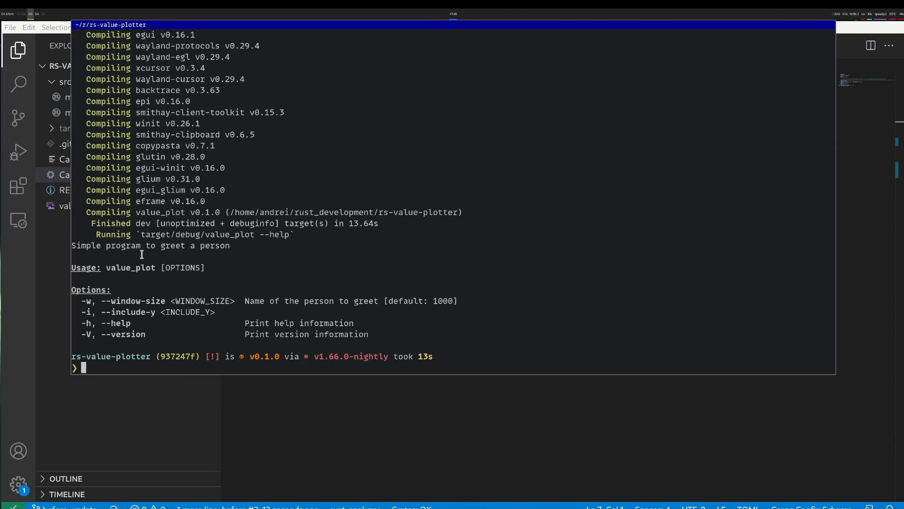
mouse_move(209, 284)
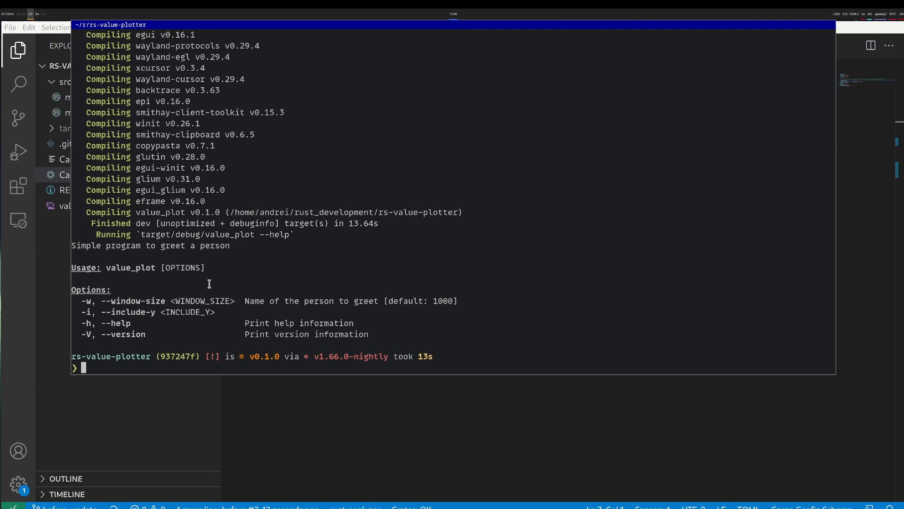
mouse_move(244, 300)
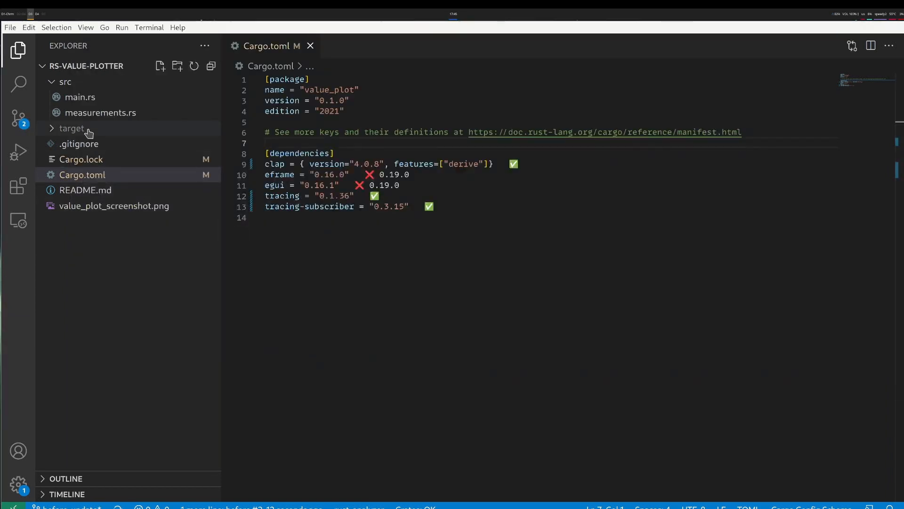
- Add a 'Look behind window size' doc comment to window_size in main.rs
click(80, 97)
text(///)
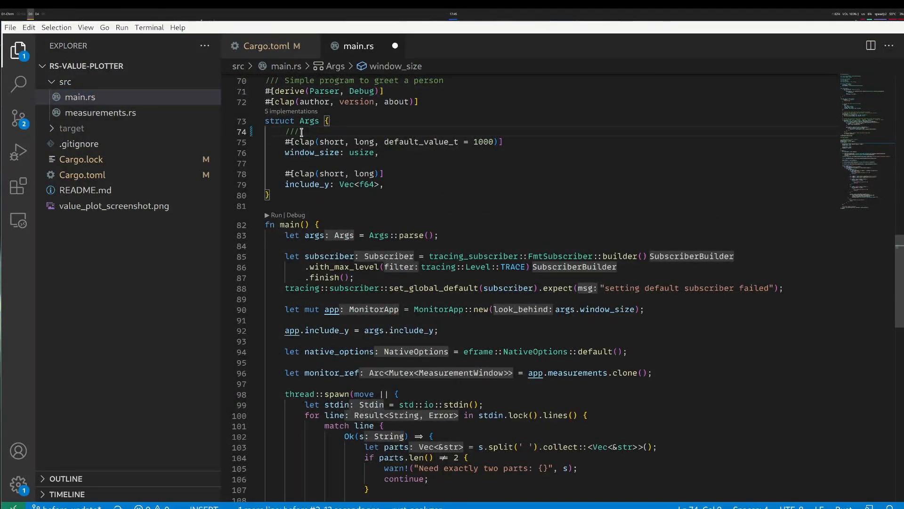
text(Look behind window size)
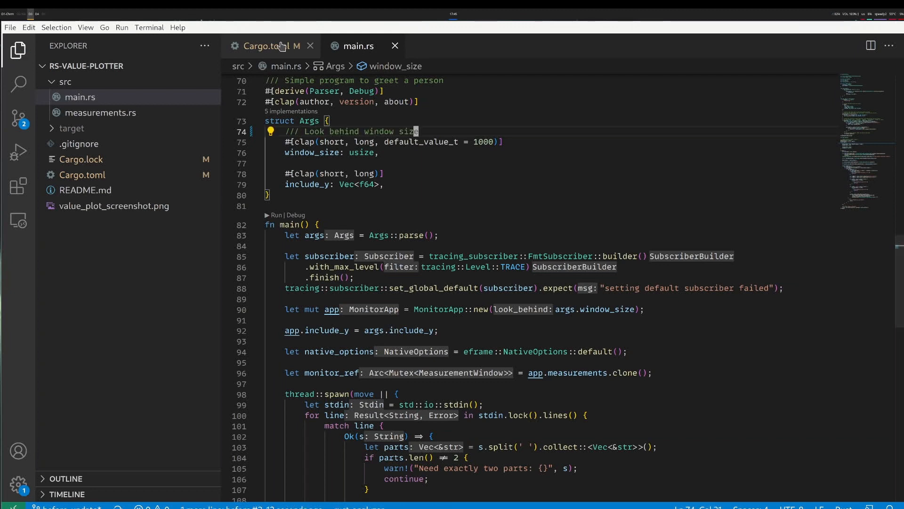
click(271, 46)
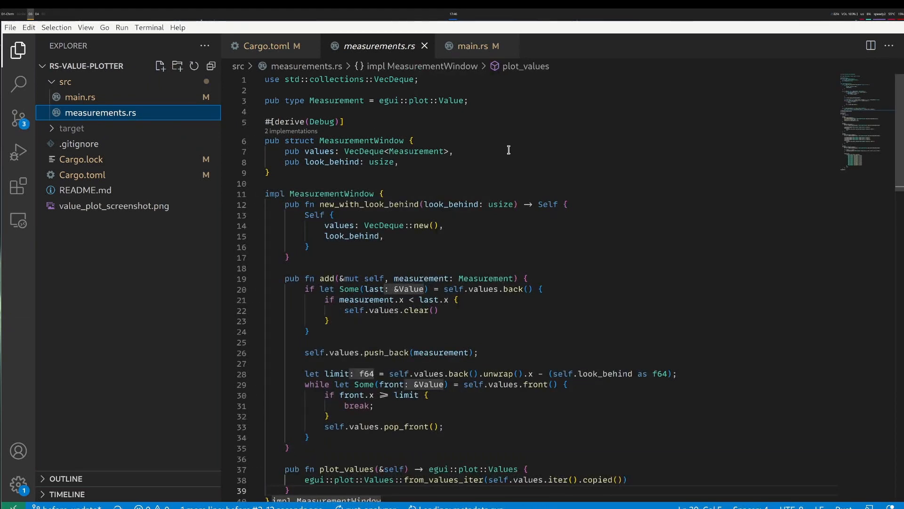
mouse_move(466, 415)
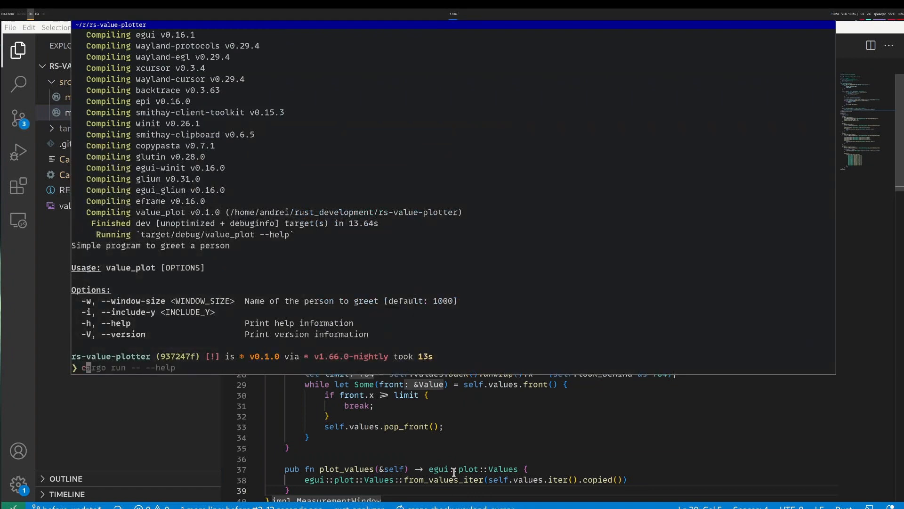
- Run `cargo build` to surface the CtxRef and private epi module errors
text(cargo build)
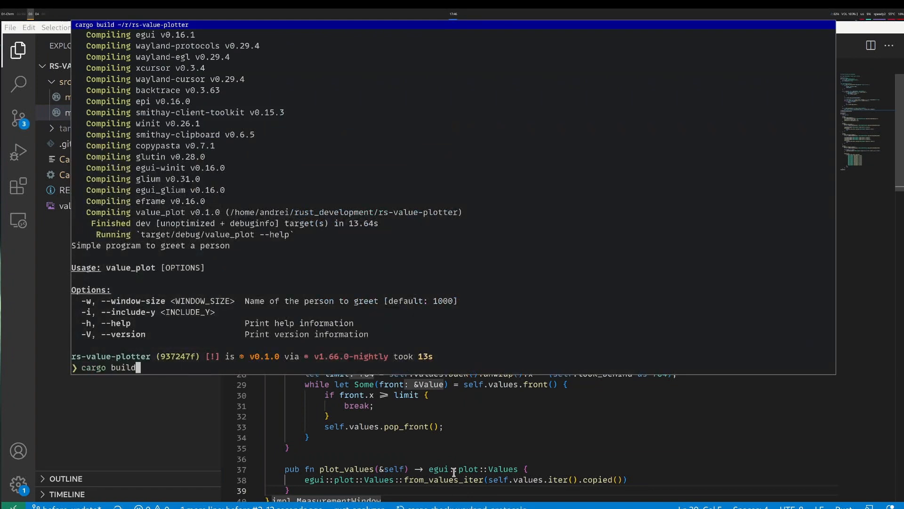
key(Return)
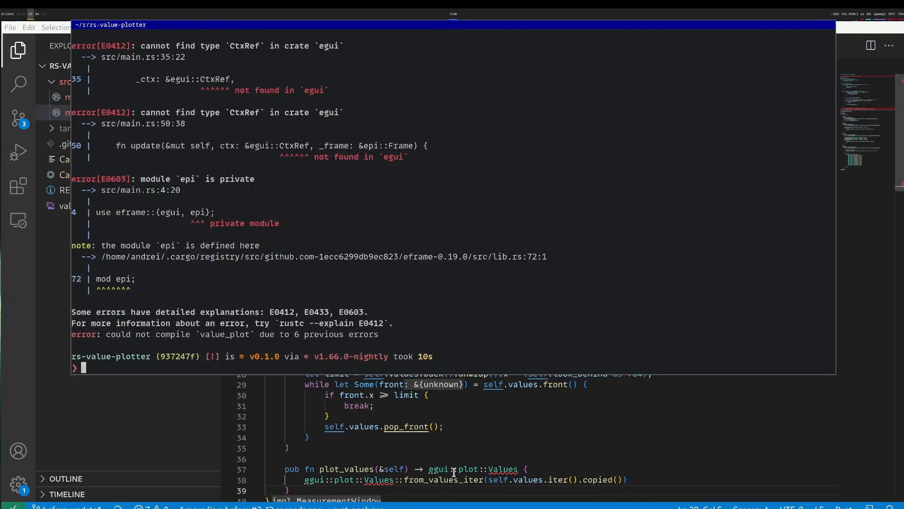
mouse_move(392, 208)
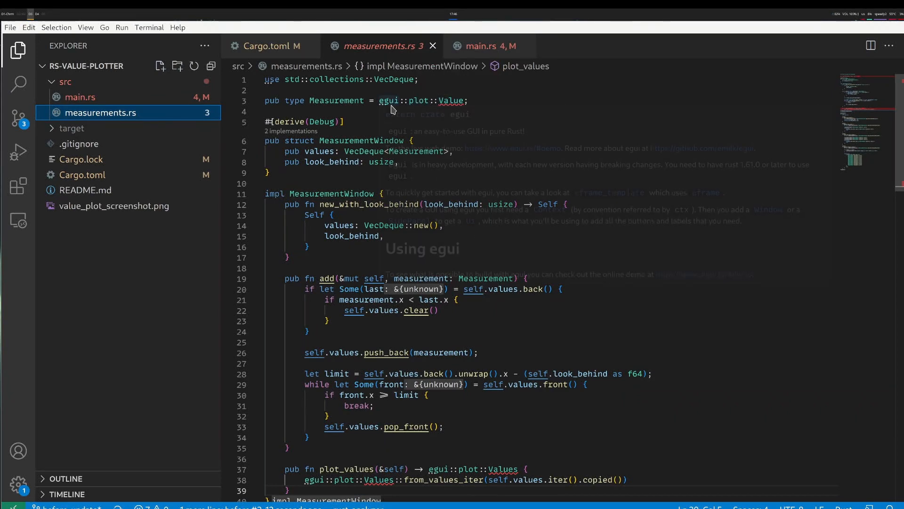
mouse_move(389, 100)
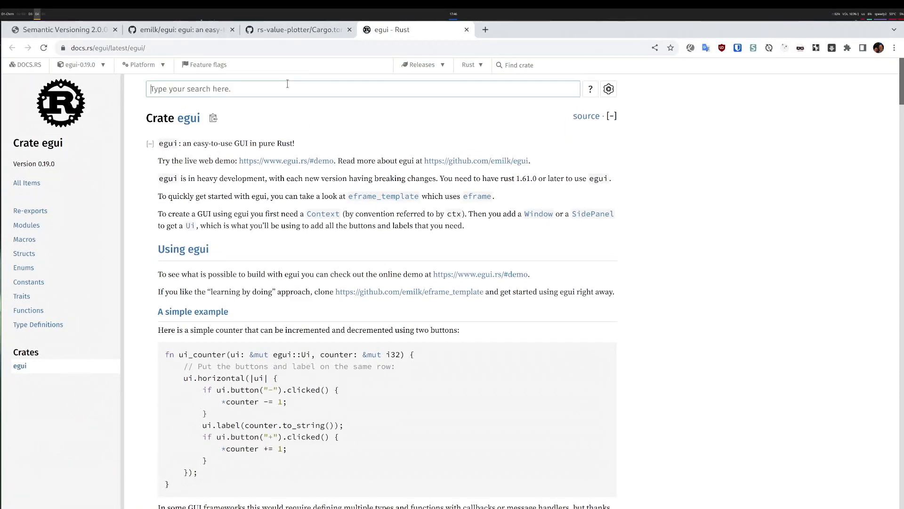
- Search docs.rs for 'plot', open Plot, then browse the plot module's struct list
text(plot)
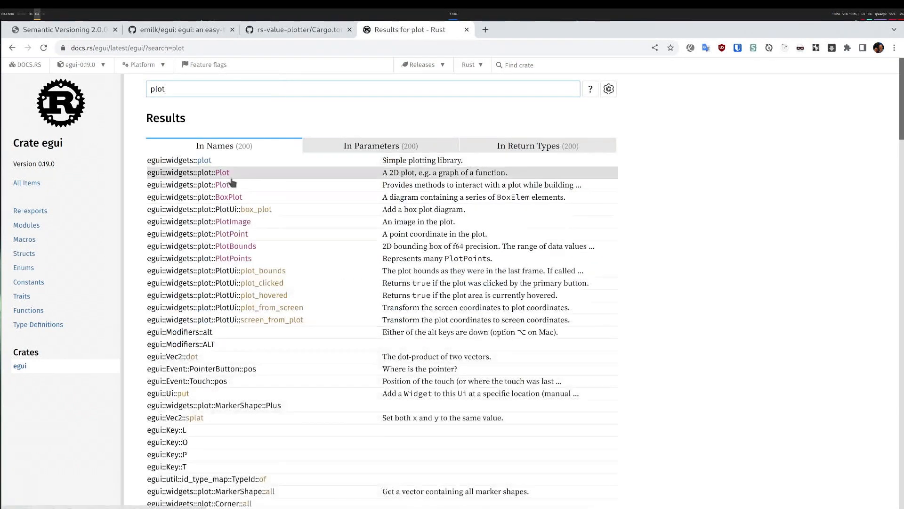
click(222, 172)
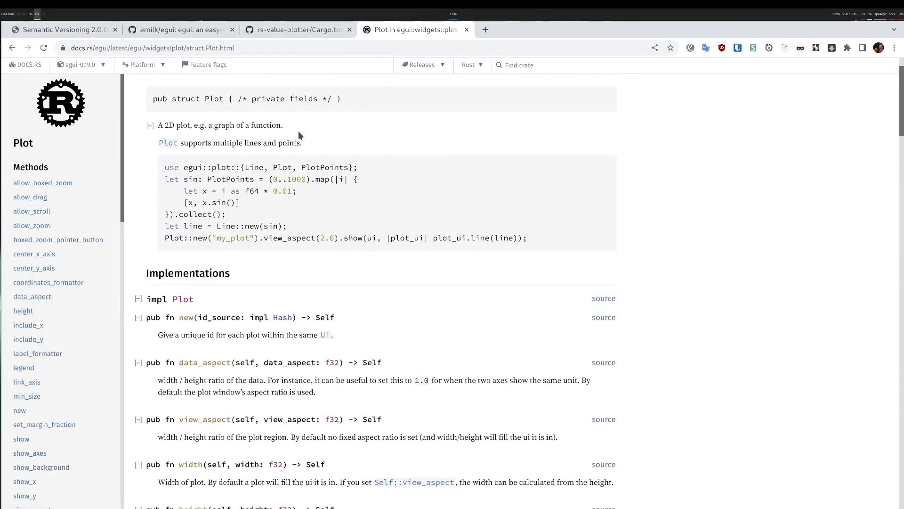
scroll(up, 3)
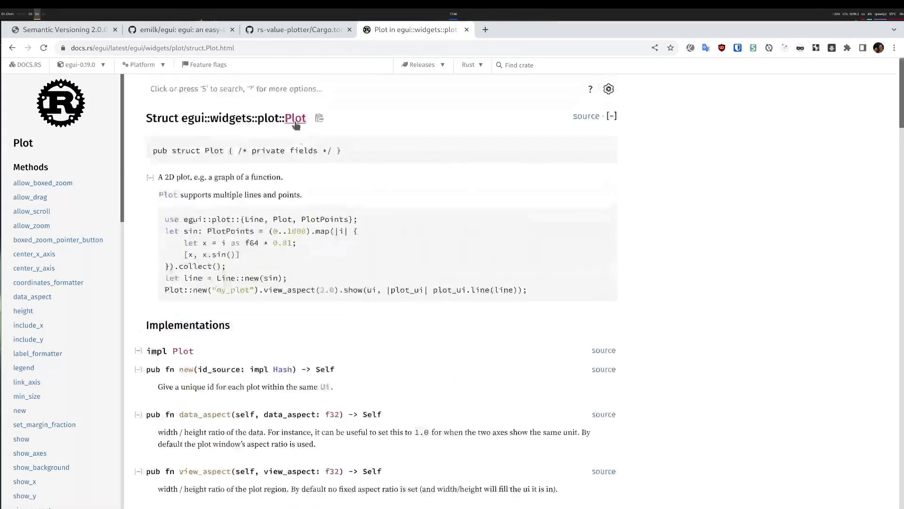
click(270, 117)
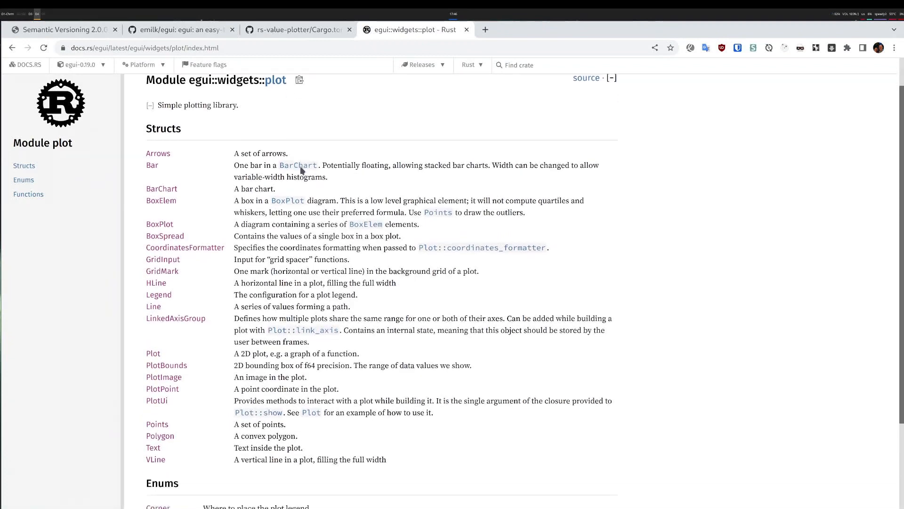
scroll(down, 3)
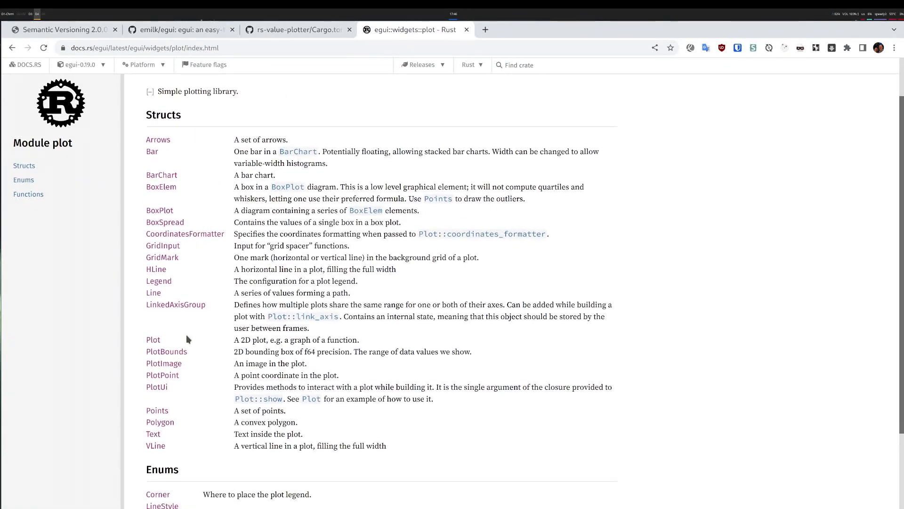
scroll(down, 3)
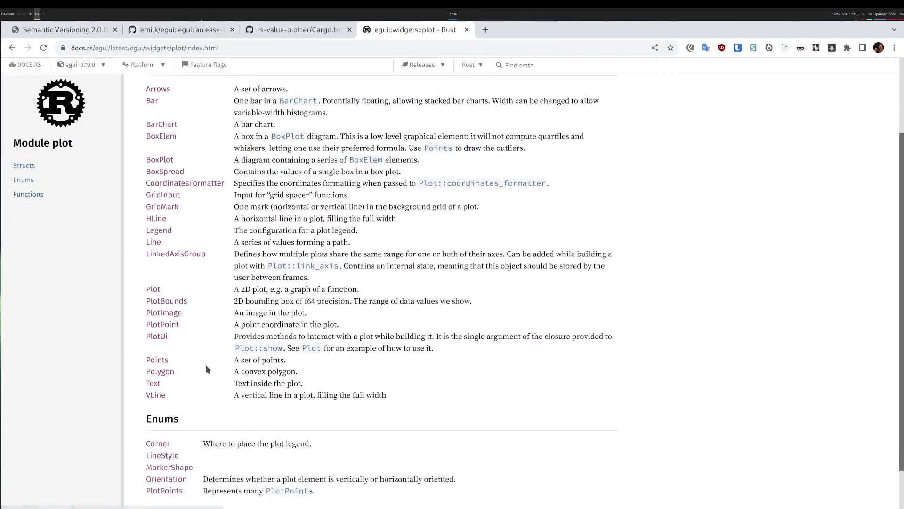
scroll(down, 3)
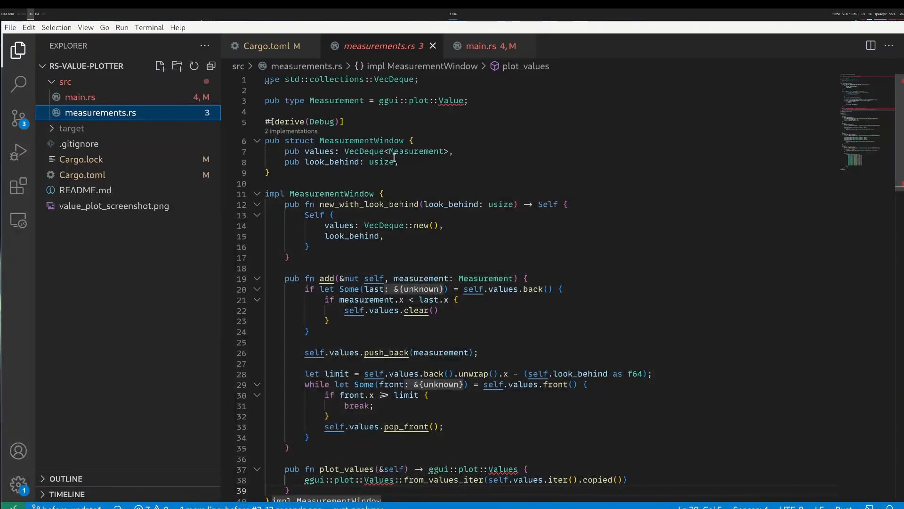
- Replace Value with PlotPoint on line 3 and in plot_values' return type
double_click(450, 100)
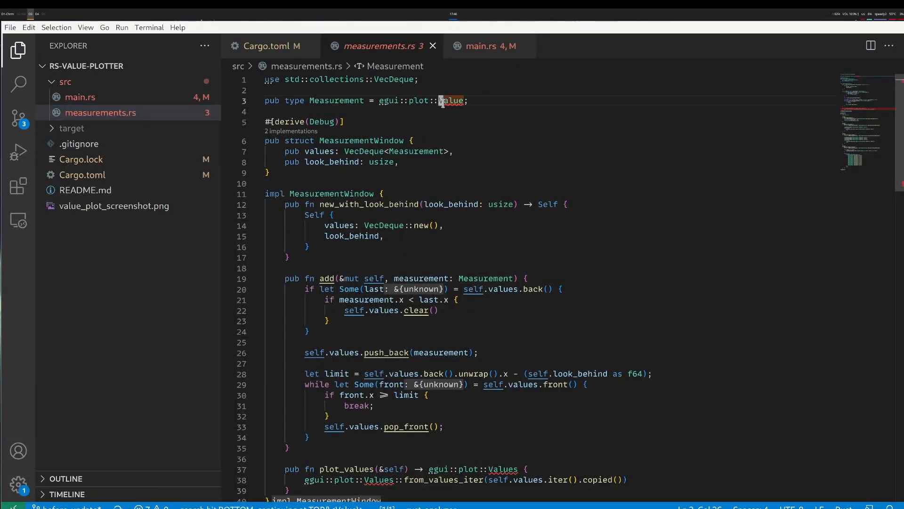
text(PlotPoint)
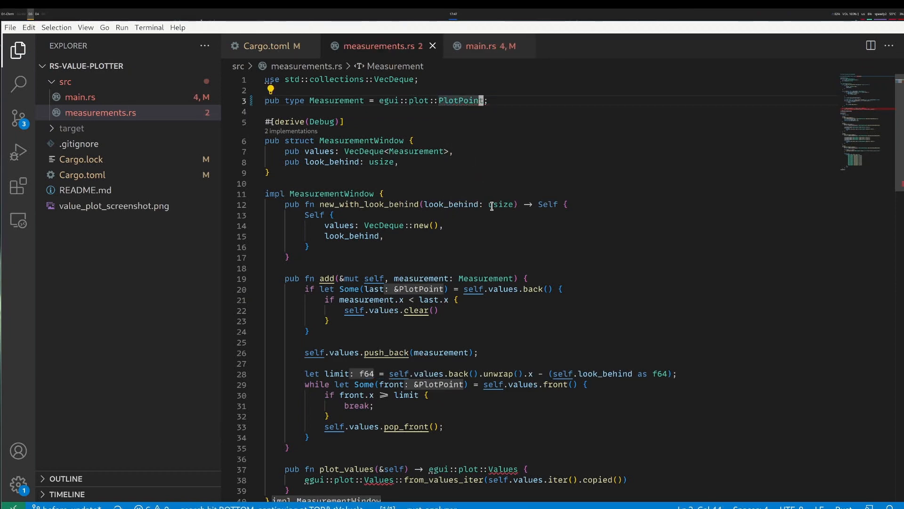
scroll(down, 3)
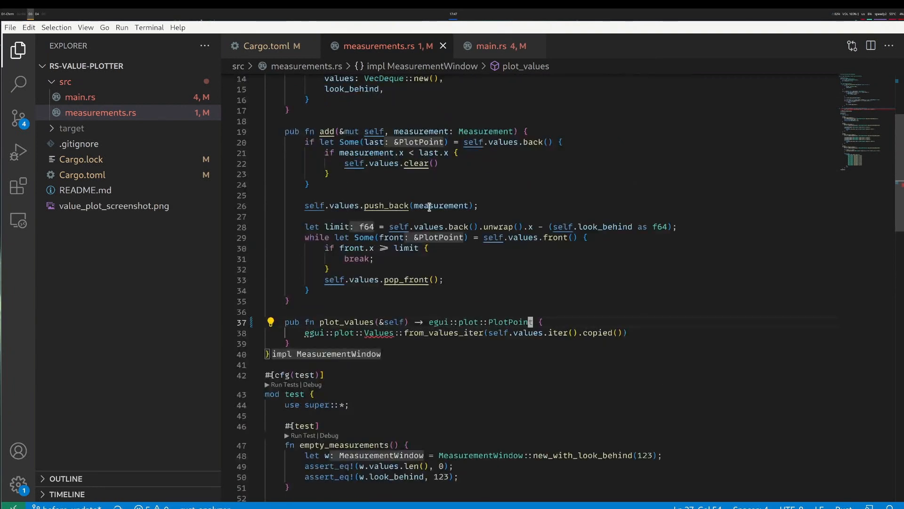
click(365, 333)
text(PlotPoint)
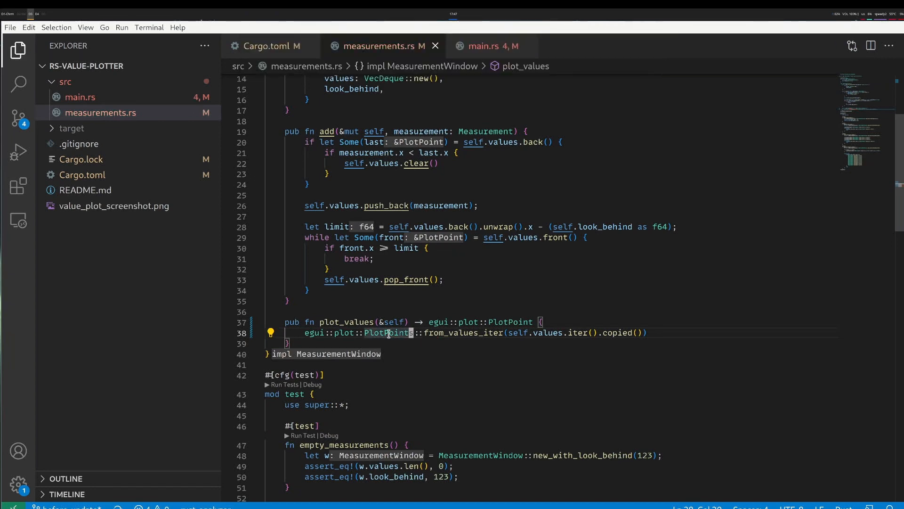
scroll(down, 3)
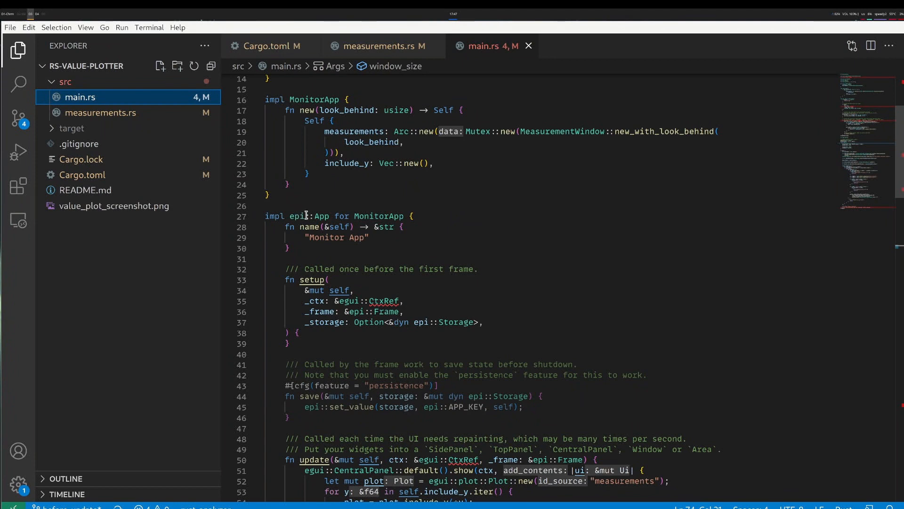
mouse_move(340, 216)
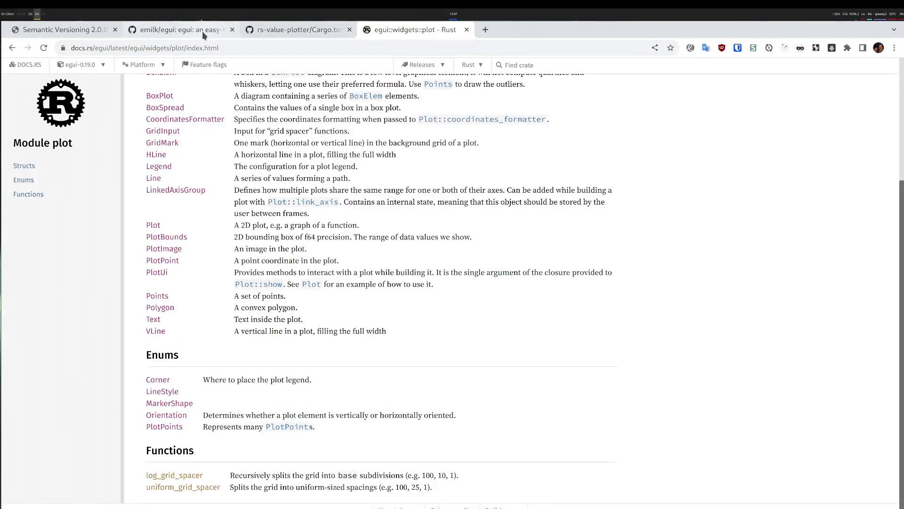
- Switch to the emilk/egui GitHub tab to browse its master branch files
click(182, 29)
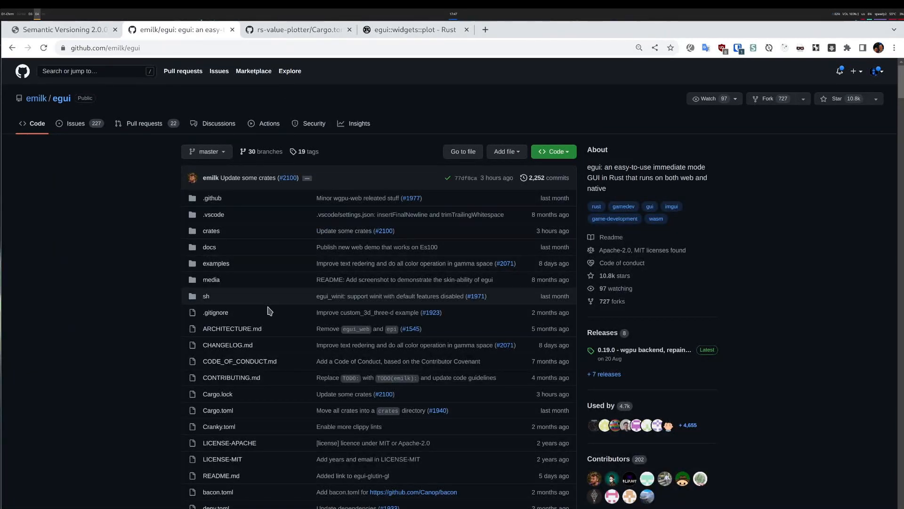
mouse_move(314, 334)
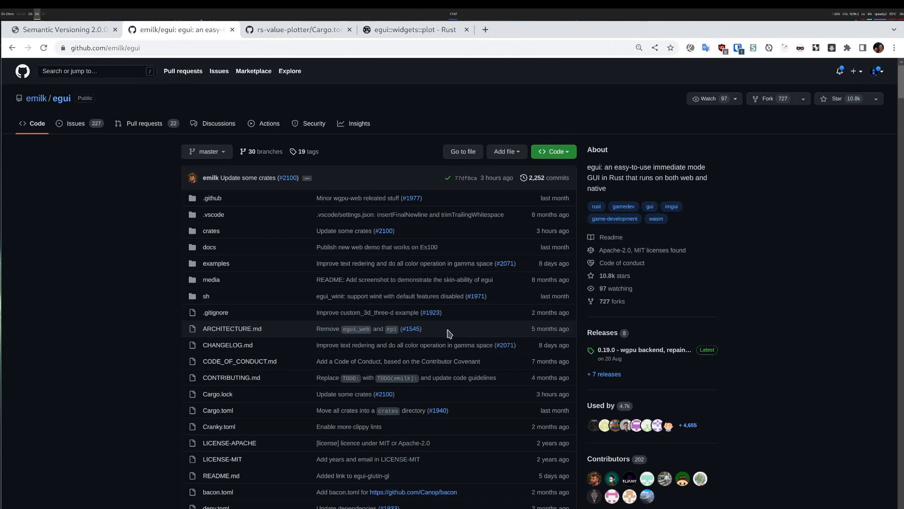
mouse_move(402, 327)
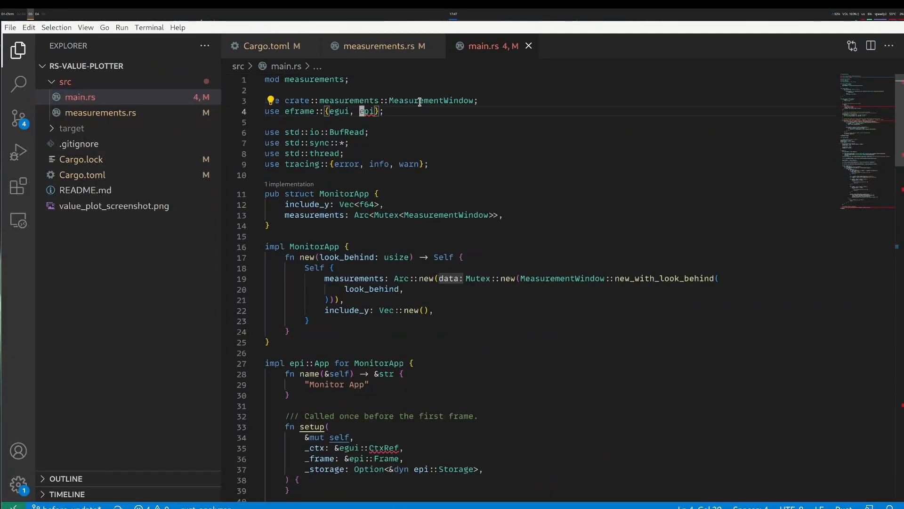
- Review main.rs's `use eframe::{egui, epi}` import line
key(Backspace)
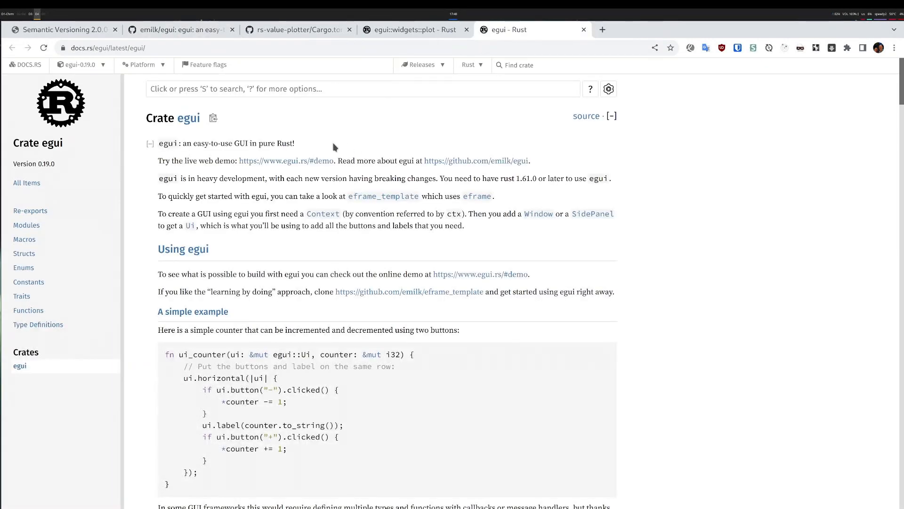
mouse_move(434, 175)
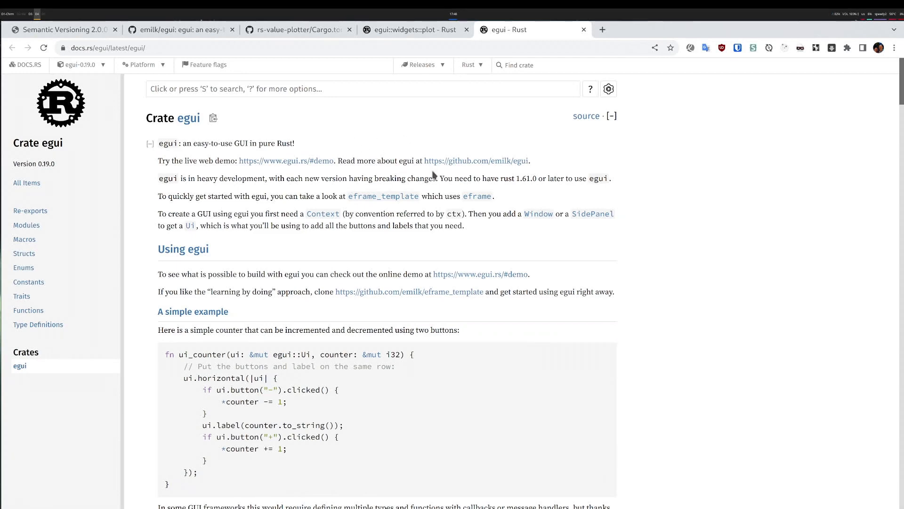
- Read the eframe_template's src/main.rs on GitHub, selecting the app name passed to run_native
click(383, 196)
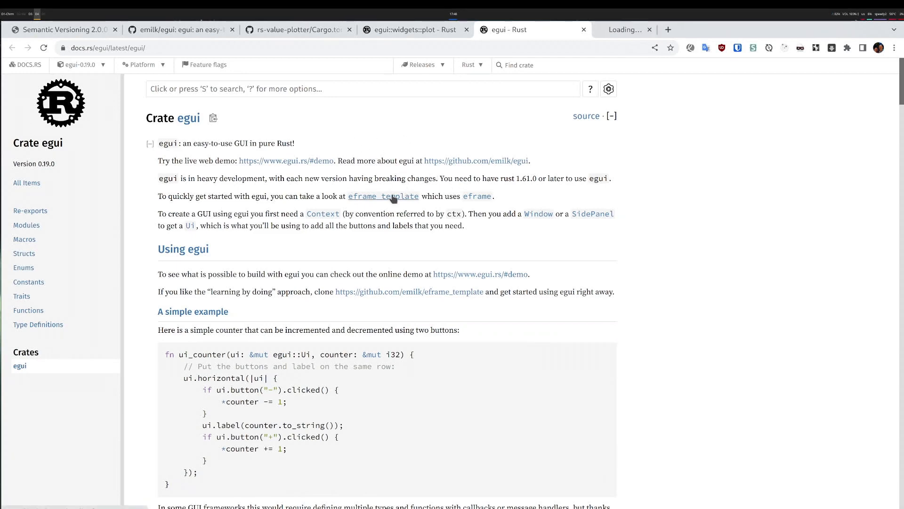
click(384, 196)
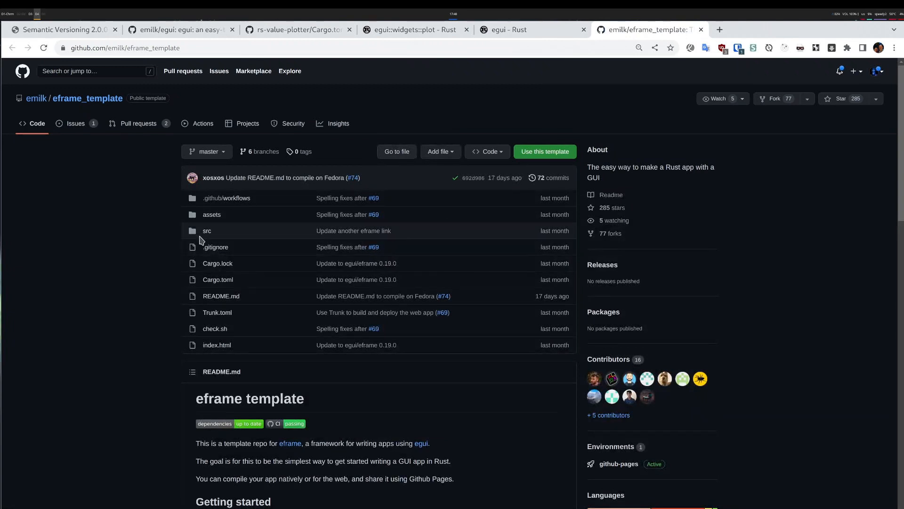
click(207, 230)
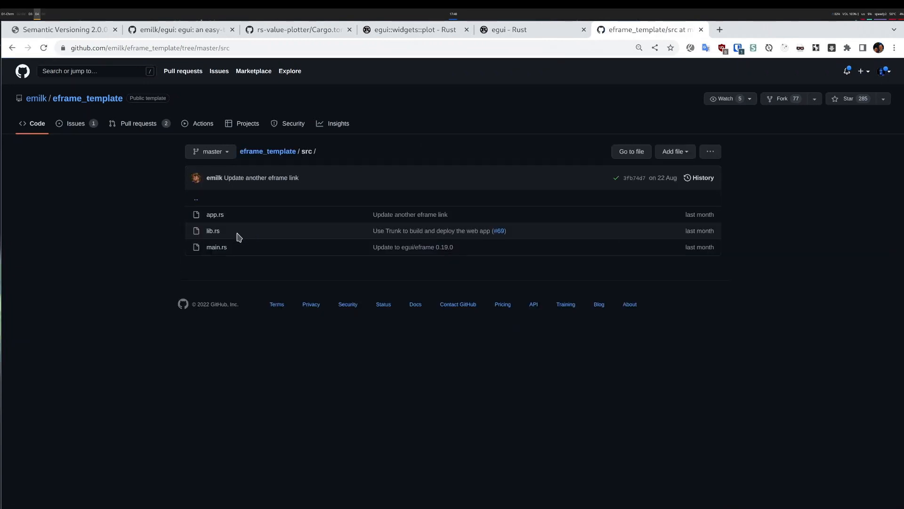
click(216, 247)
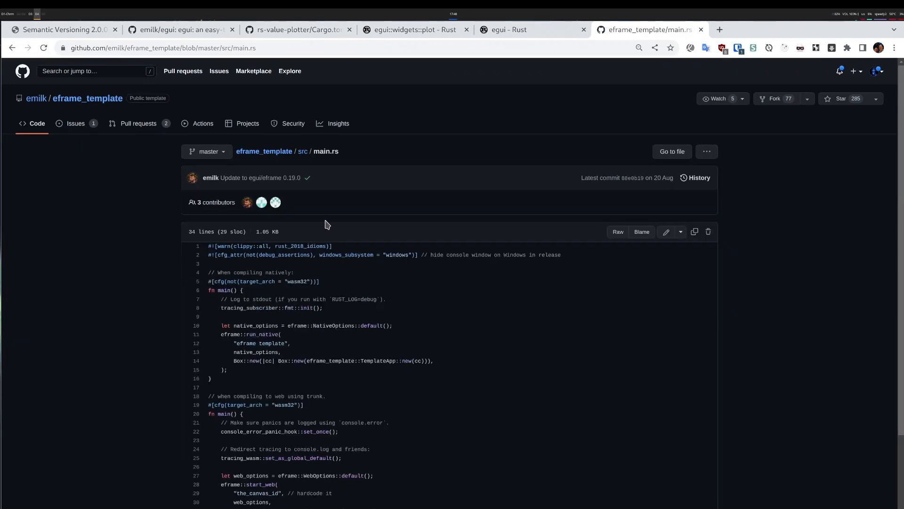
scroll(down, 3)
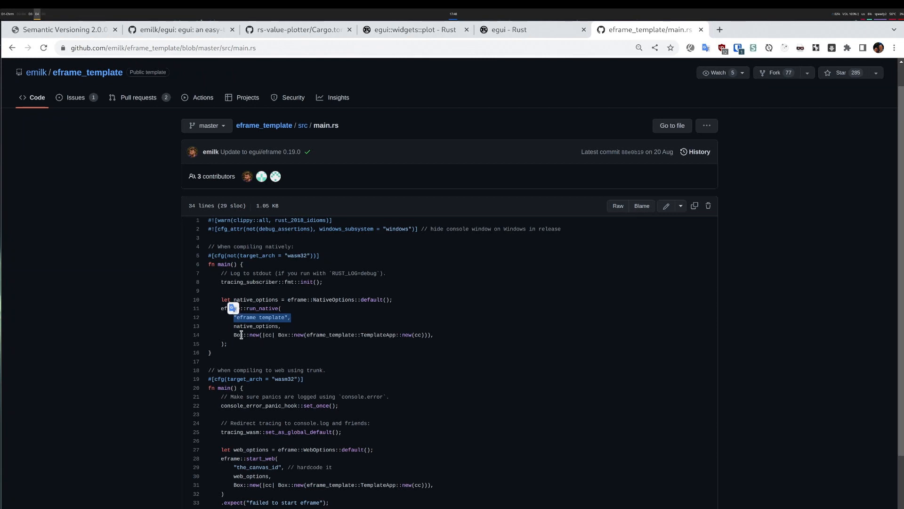
drag(235, 308, 227, 343)
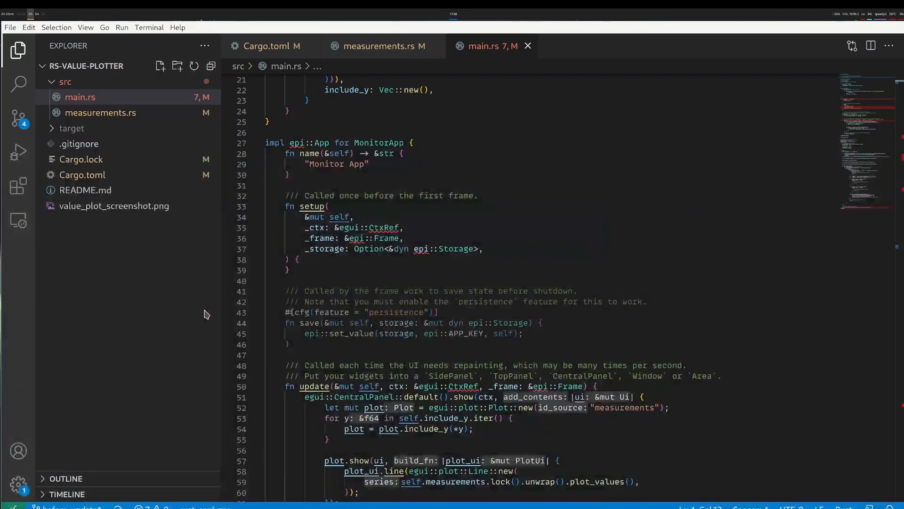
- Scroll main.rs to add an eframe::run_native call with "Plot app", native_options and a creator closure
scroll(down, 3)
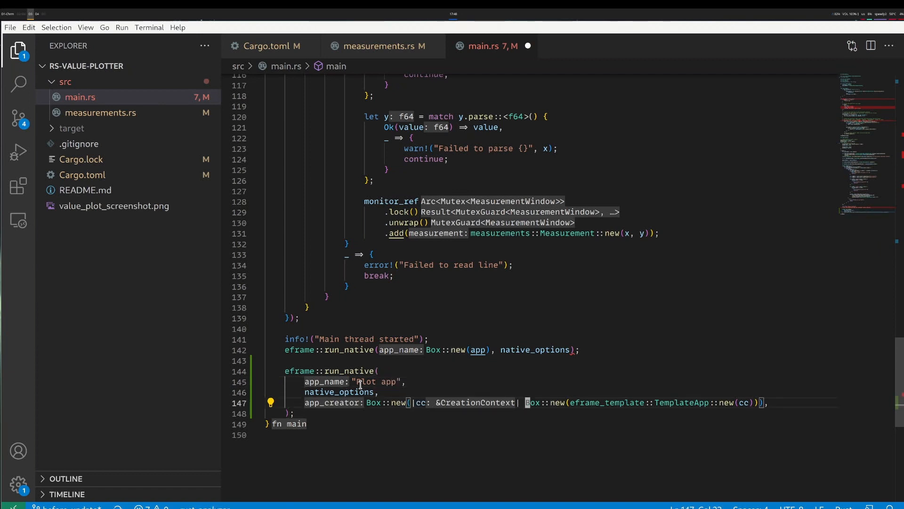
mouse_move(563, 402)
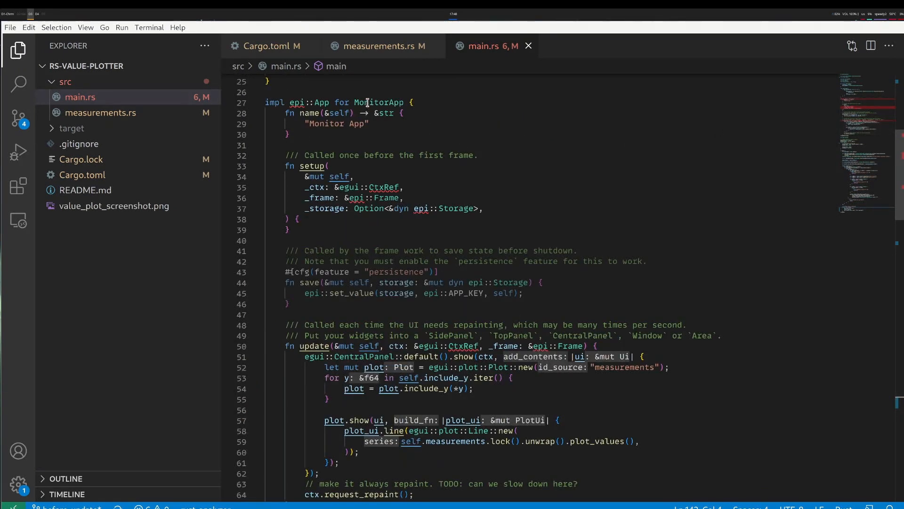
mouse_move(301, 102)
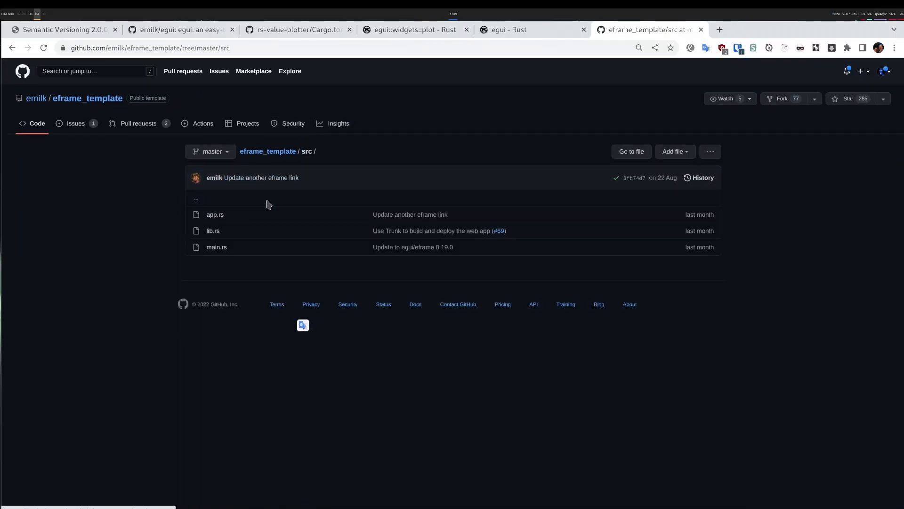
- Open the template's app.rs and scroll down to TemplateApp's impl eframe::App block
click(215, 214)
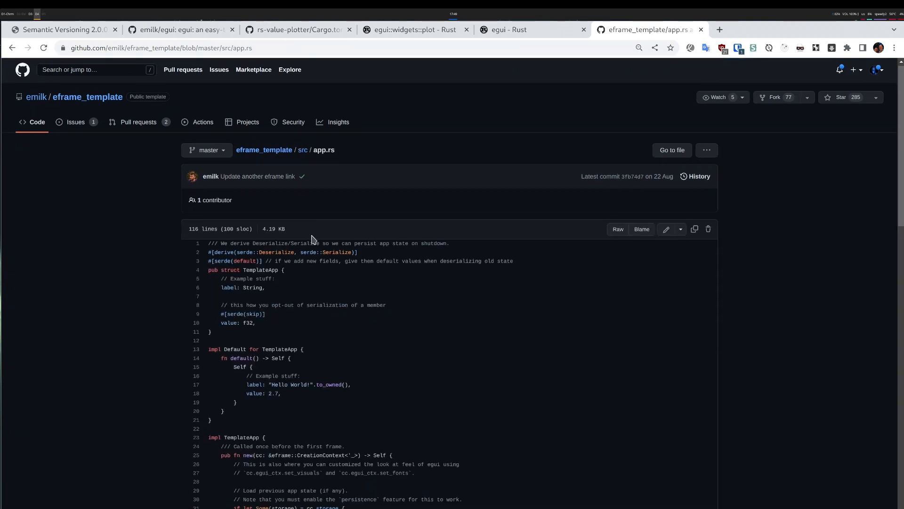
scroll(down, 3)
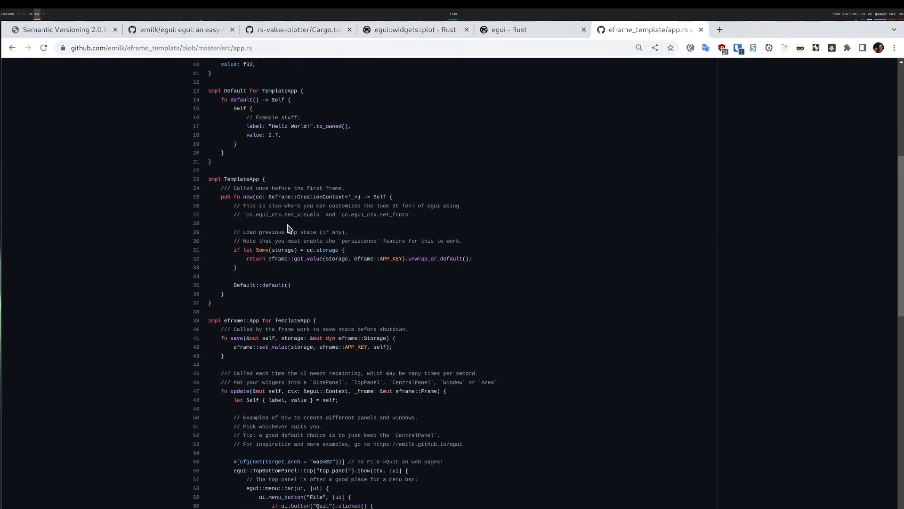
scroll(down, 3)
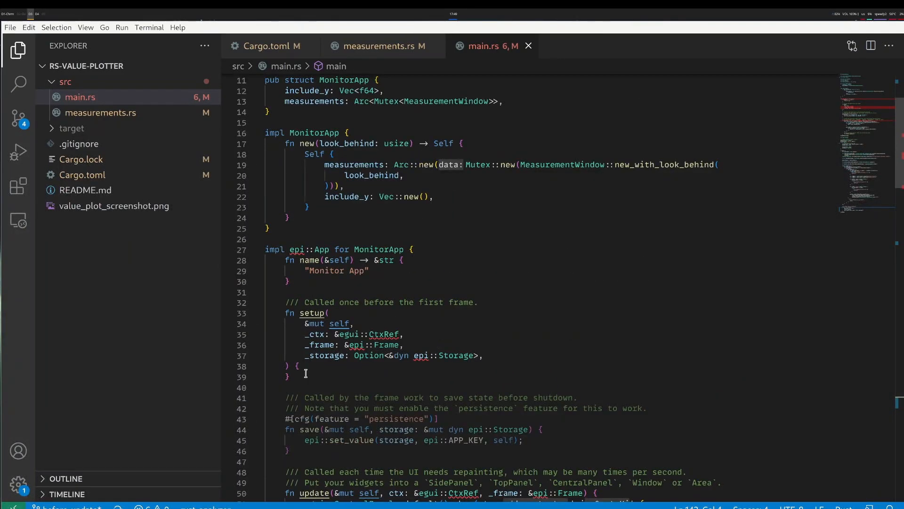
- Select and remove the name() and setup() functions so MonitorApp implements egui::App
drag(288, 249, 306, 373)
text(gu)
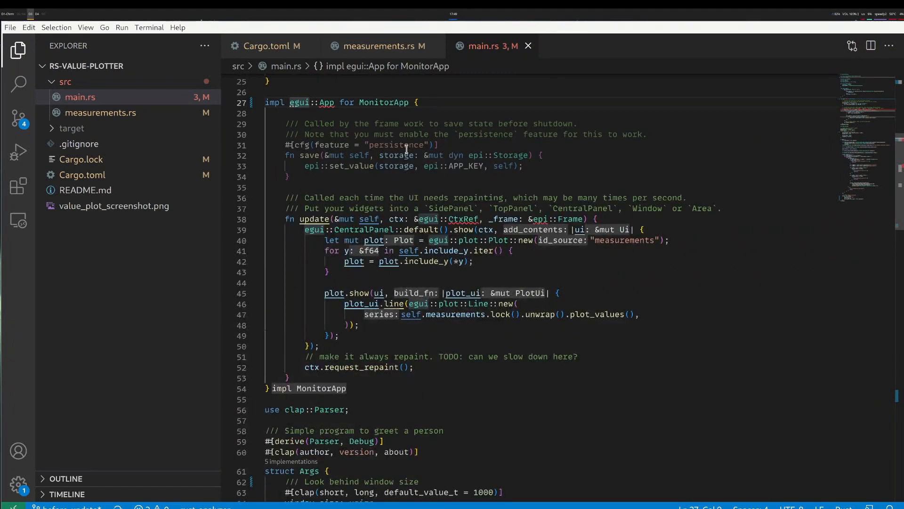
mouse_move(469, 155)
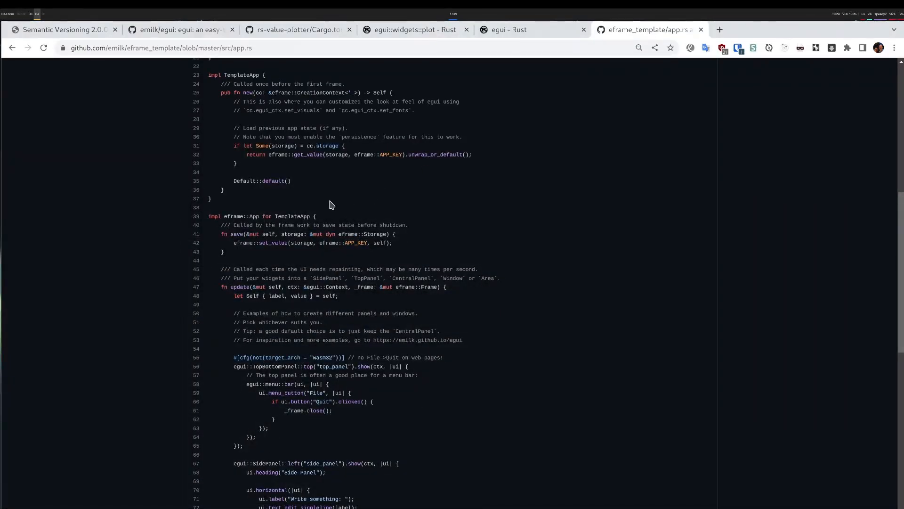
double_click(374, 233)
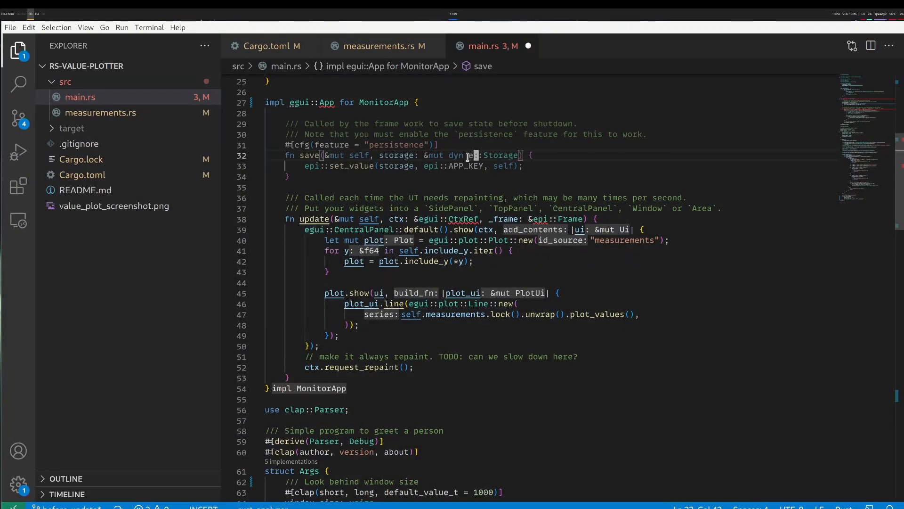
- Switch save and update to eframe::Storage, eframe::Frame and egui::Context under impl eframe::App
text(eframe)
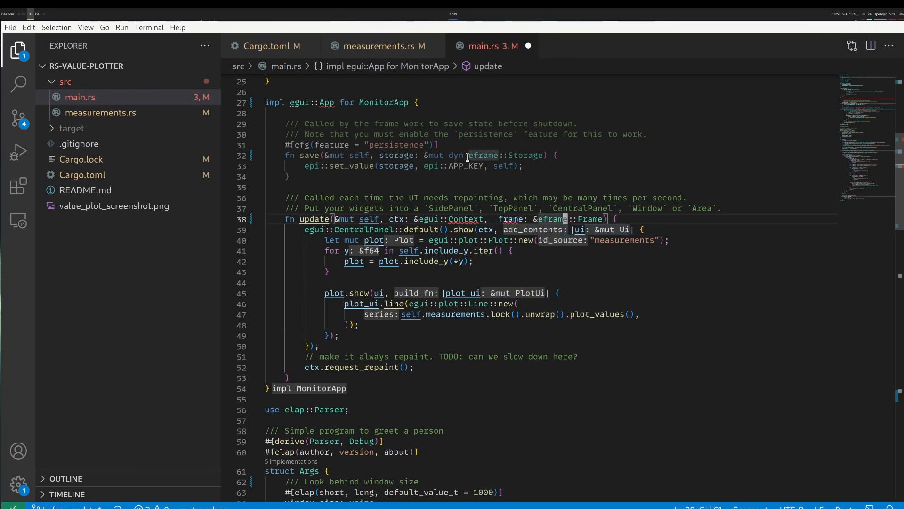
scroll(down, 3)
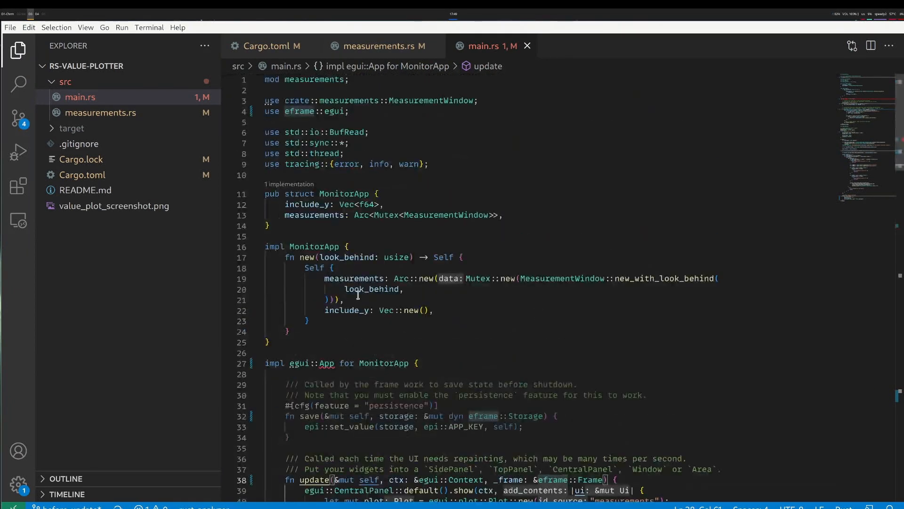
mouse_move(321, 363)
text(frame)
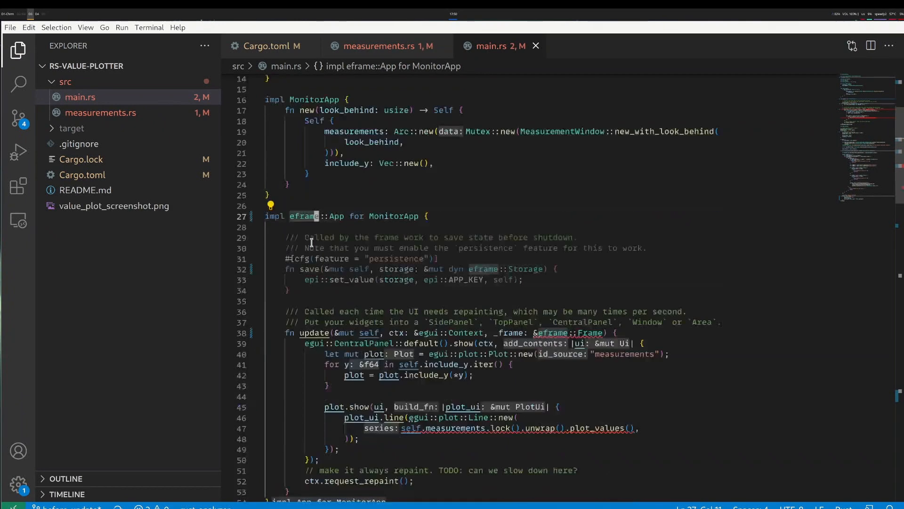
mouse_move(555, 333)
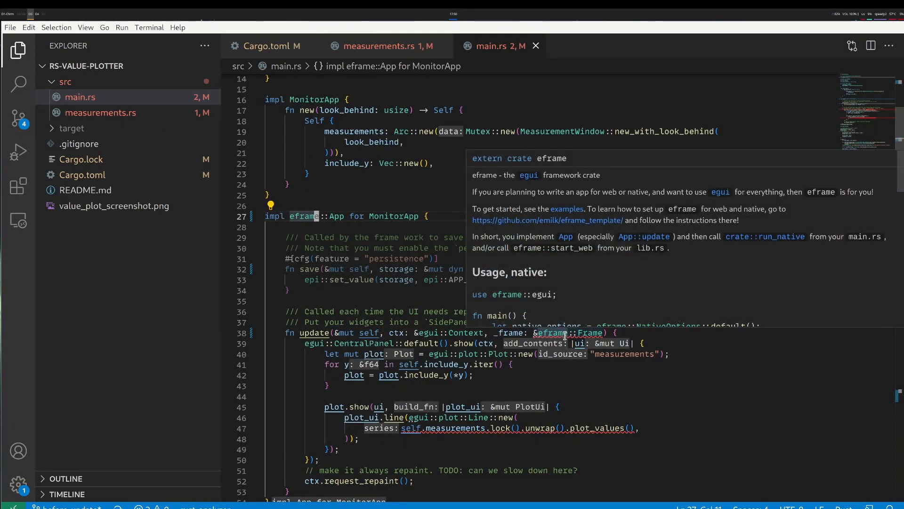
mouse_move(551, 333)
text(mut )
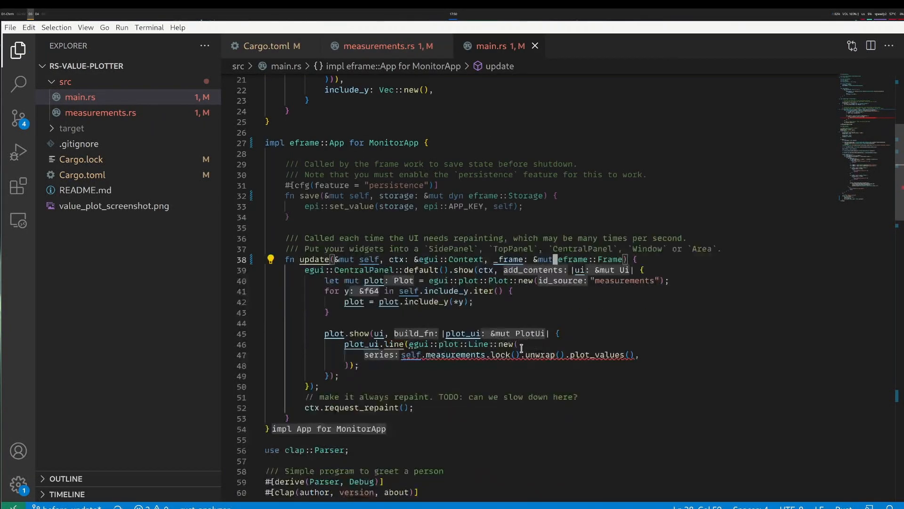
mouse_move(372, 385)
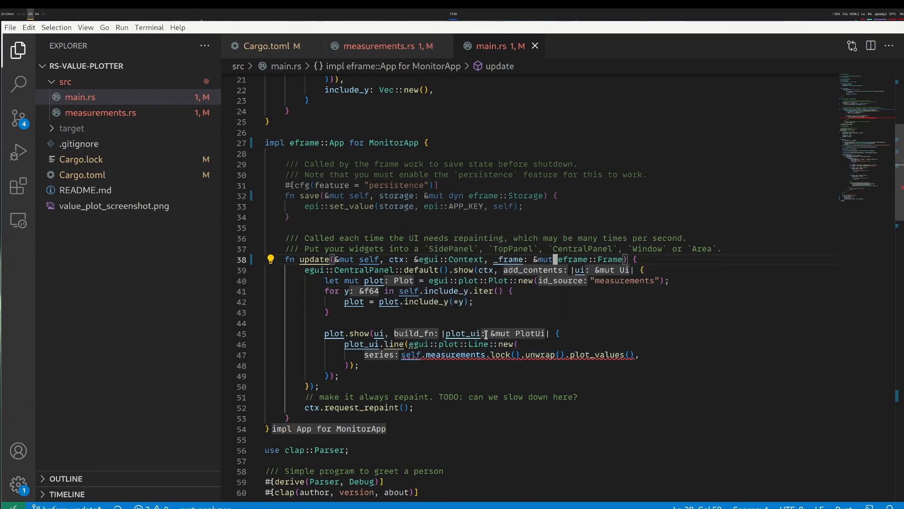
mouse_move(504, 343)
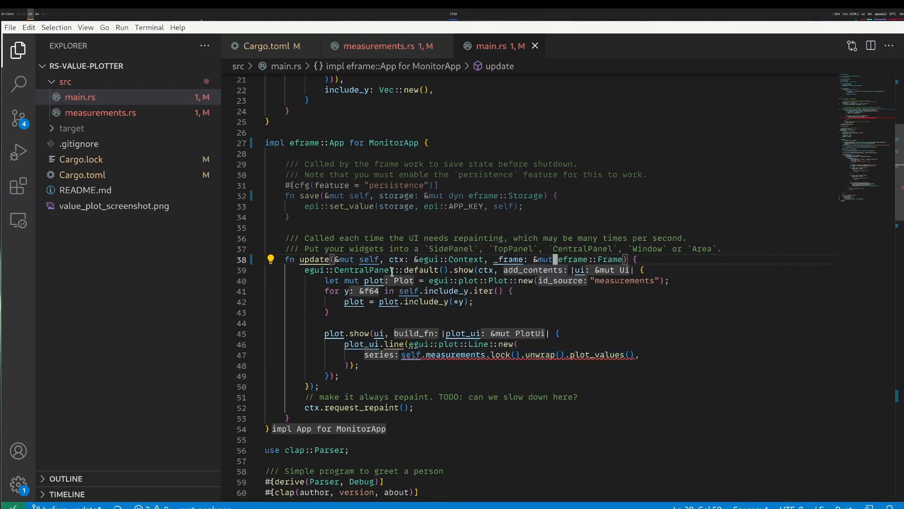
click(386, 47)
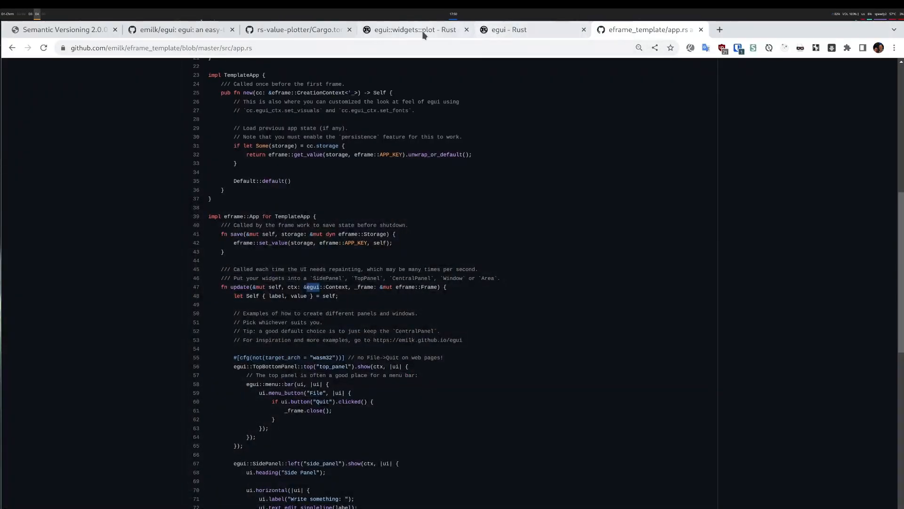
- View the PlotPoints enum docs on docs.rs and select the PlotPoints type name
click(414, 30)
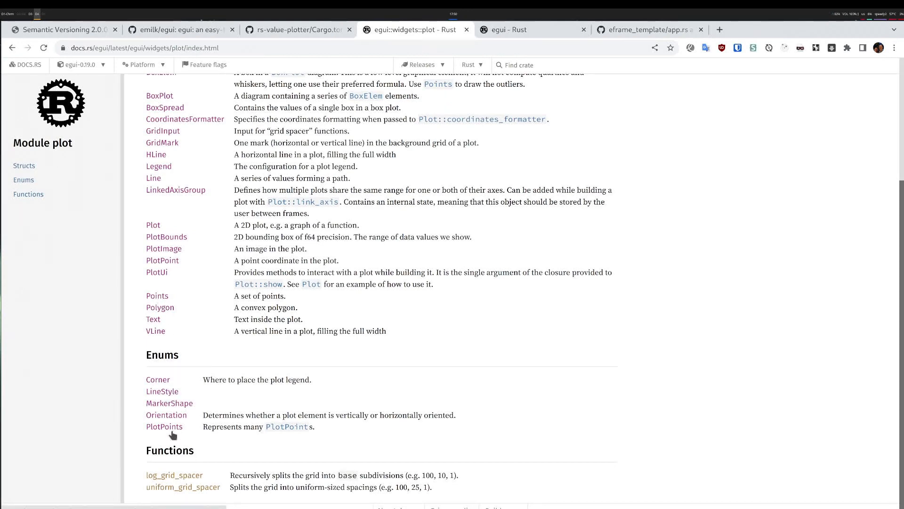
click(164, 427)
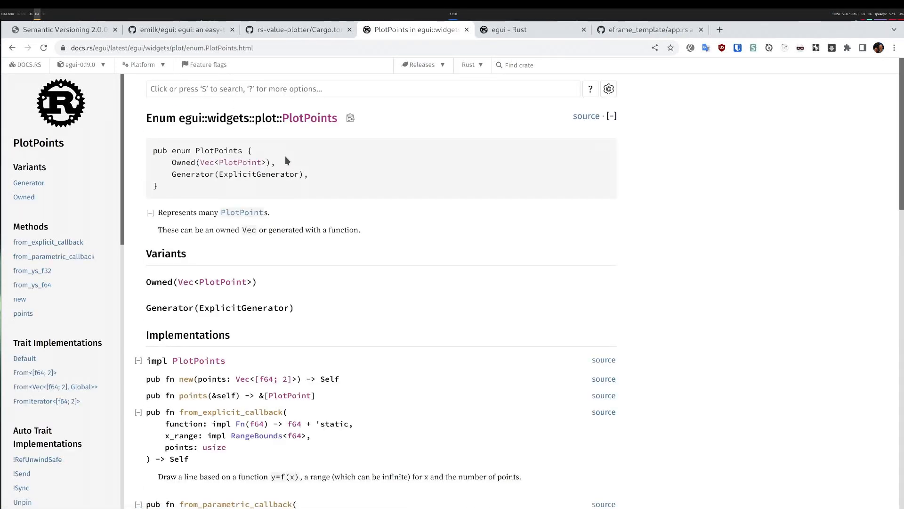
scroll(down, 3)
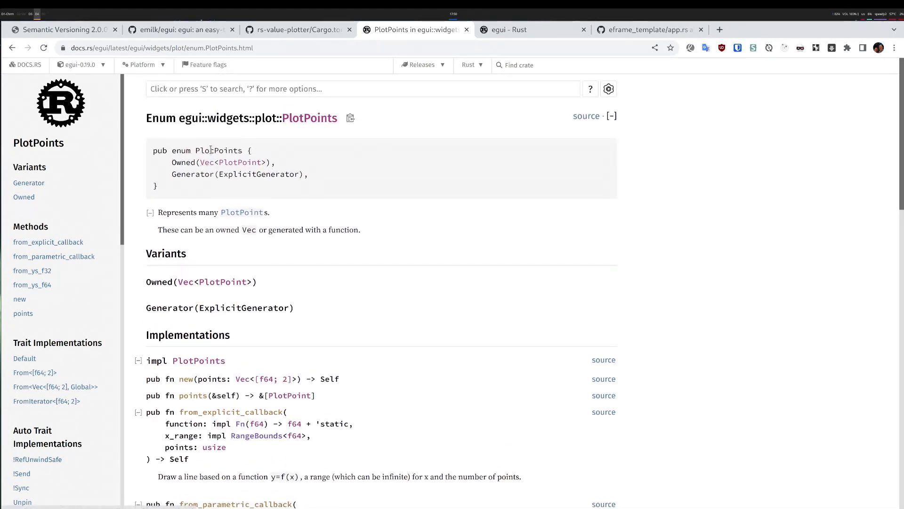
double_click(183, 162)
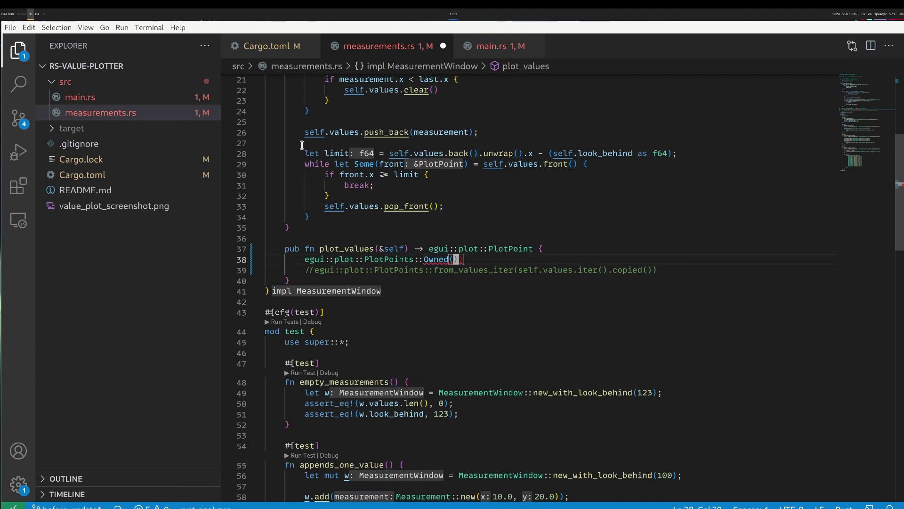
- Rewrite plot_values as PlotPoints::Owned(Vec::from_iter(self.values.iter().copied())) and save measurements.rs
text(ve)
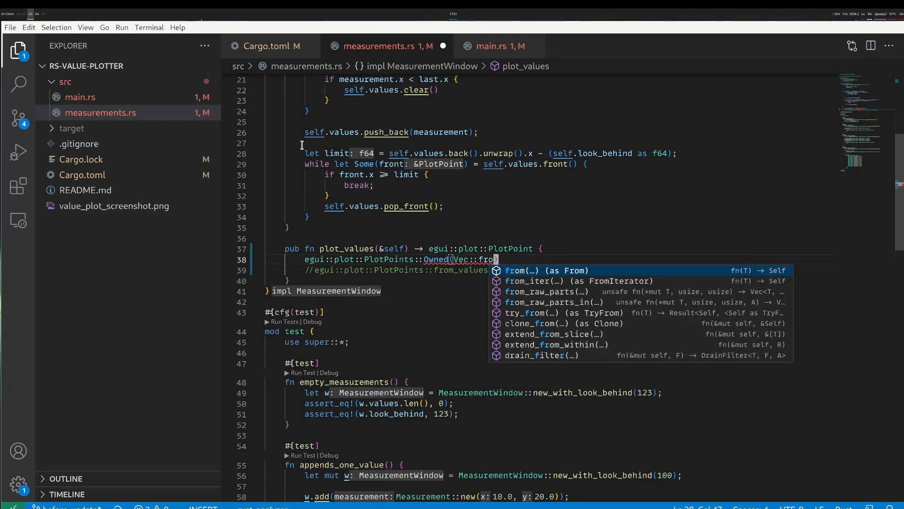
text(m_iter()
text(self.values.iter().copied()))
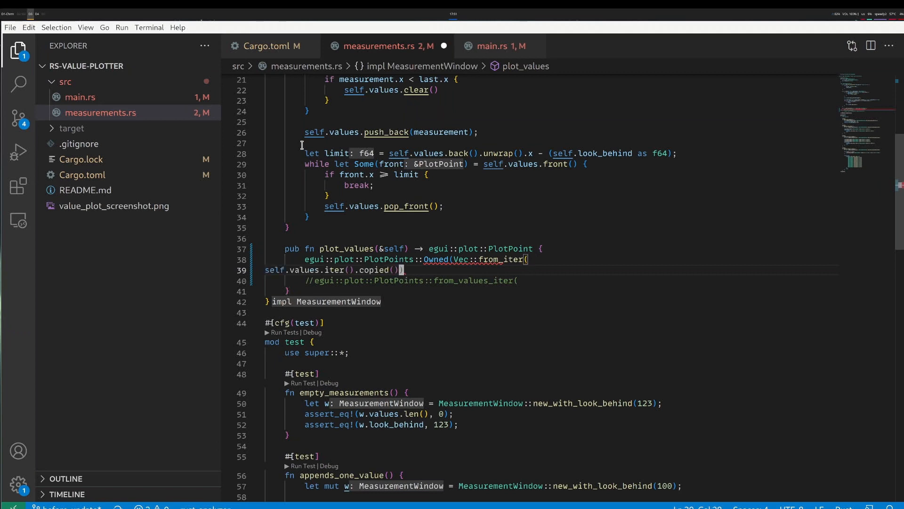
key(Backspace)
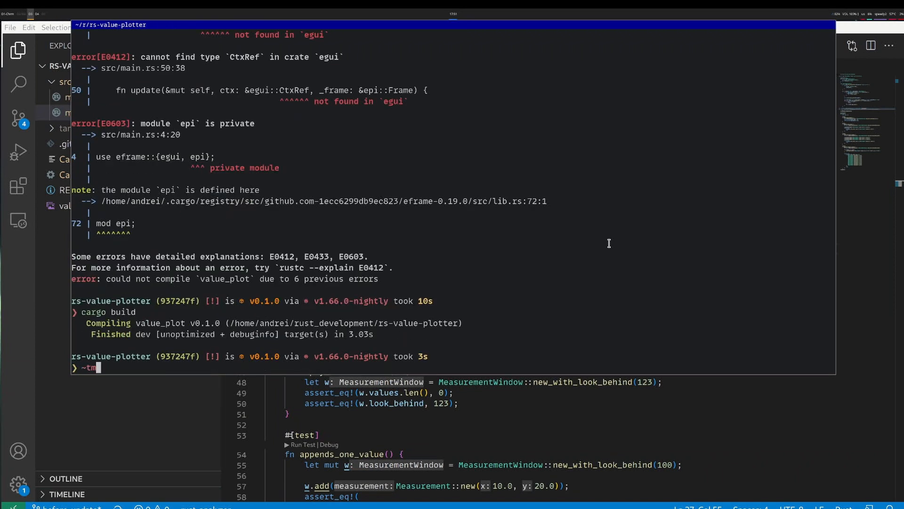
- Type the command piping ~/tmp/test.py output into cargo run -- after the clean build
text(tmp/test.py | cargo run --)
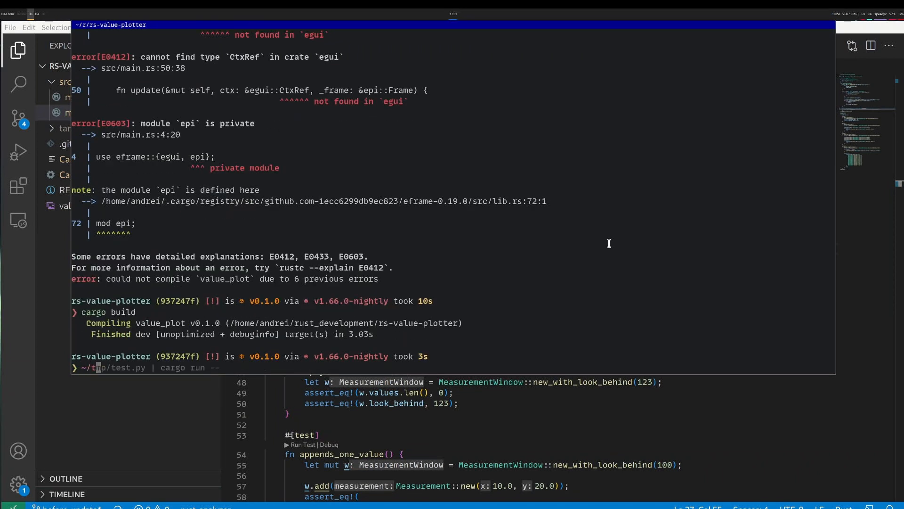